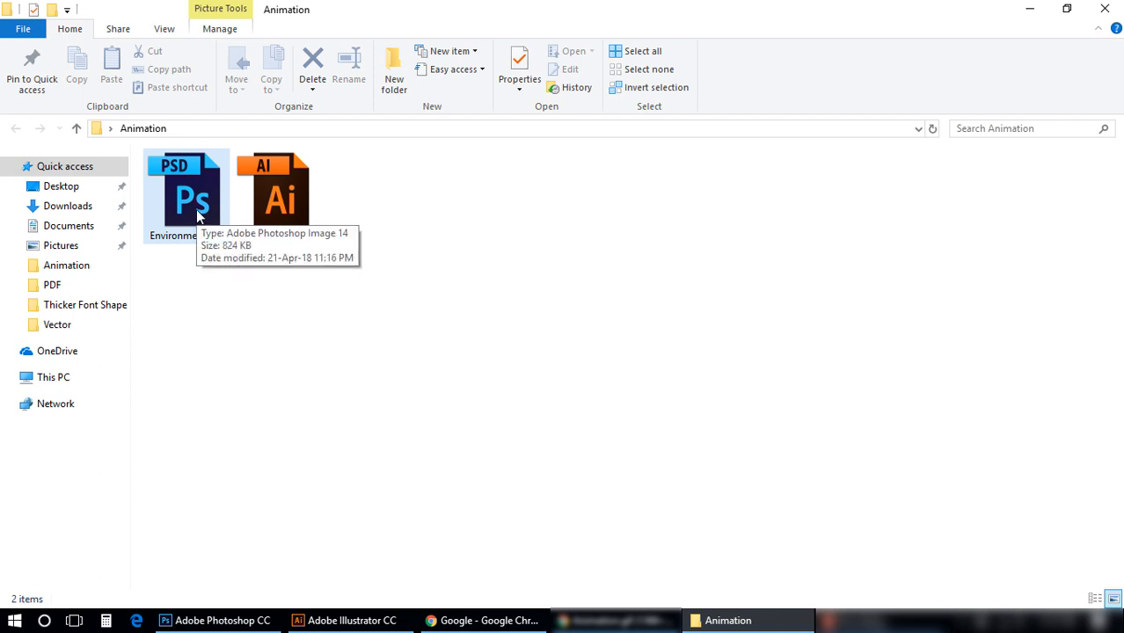
# Select Environment.psd in the Animation folder.
pyautogui.click(186, 193)
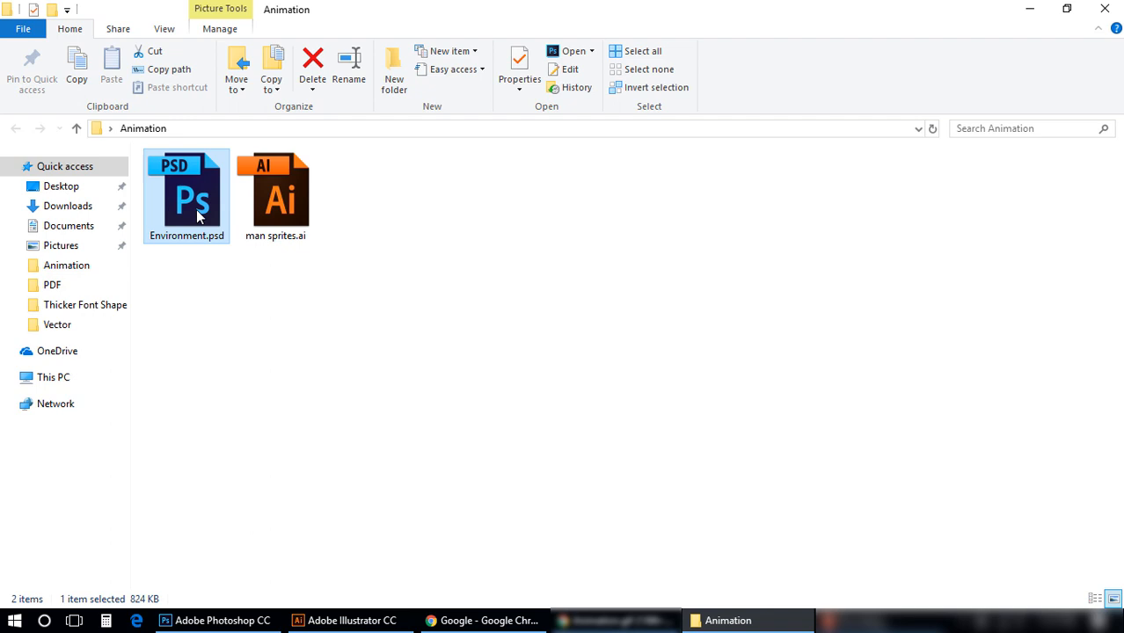
pyautogui.moveTo(206, 303)
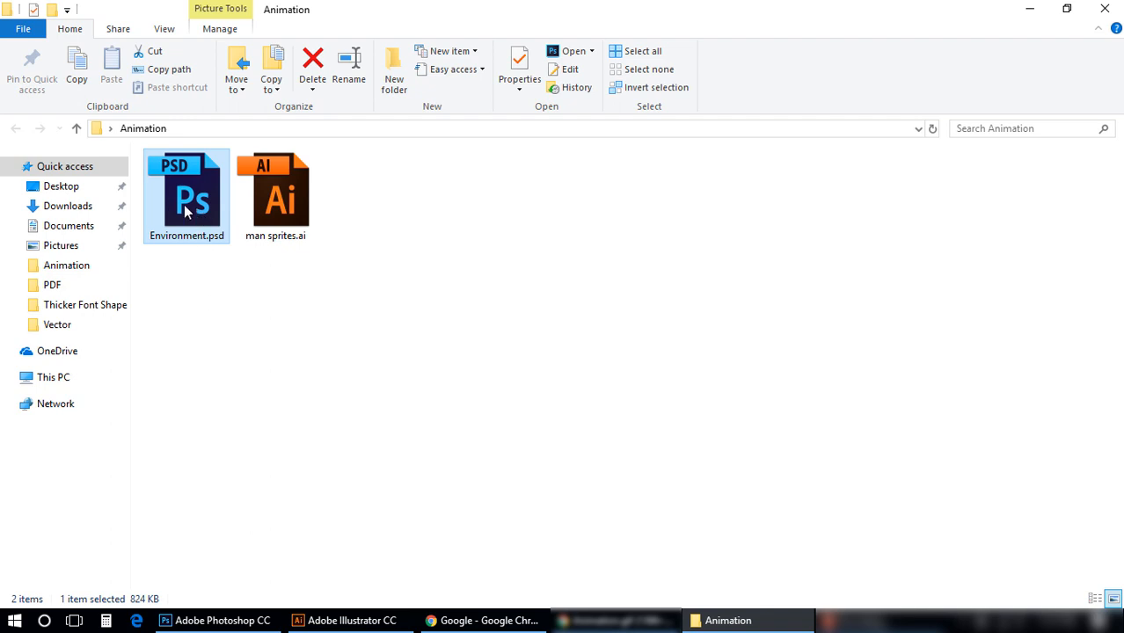
# Open Environment.psd, the sky, clouds, trees and hill scene, in Photoshop.
pyautogui.doubleClick(186, 195)
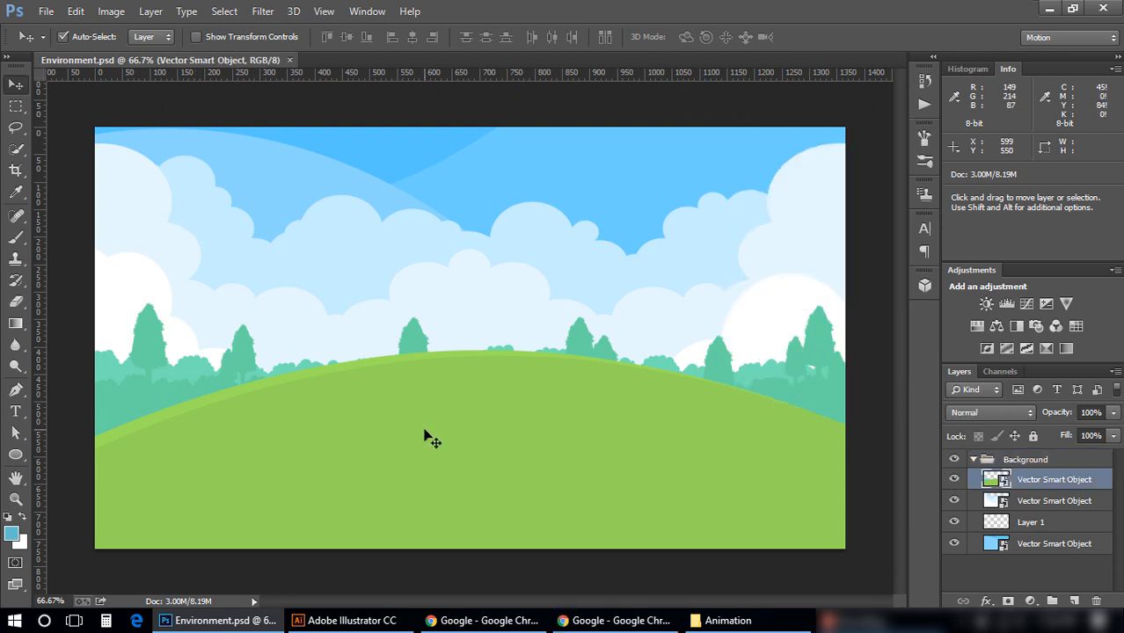
pyautogui.moveTo(431, 436)
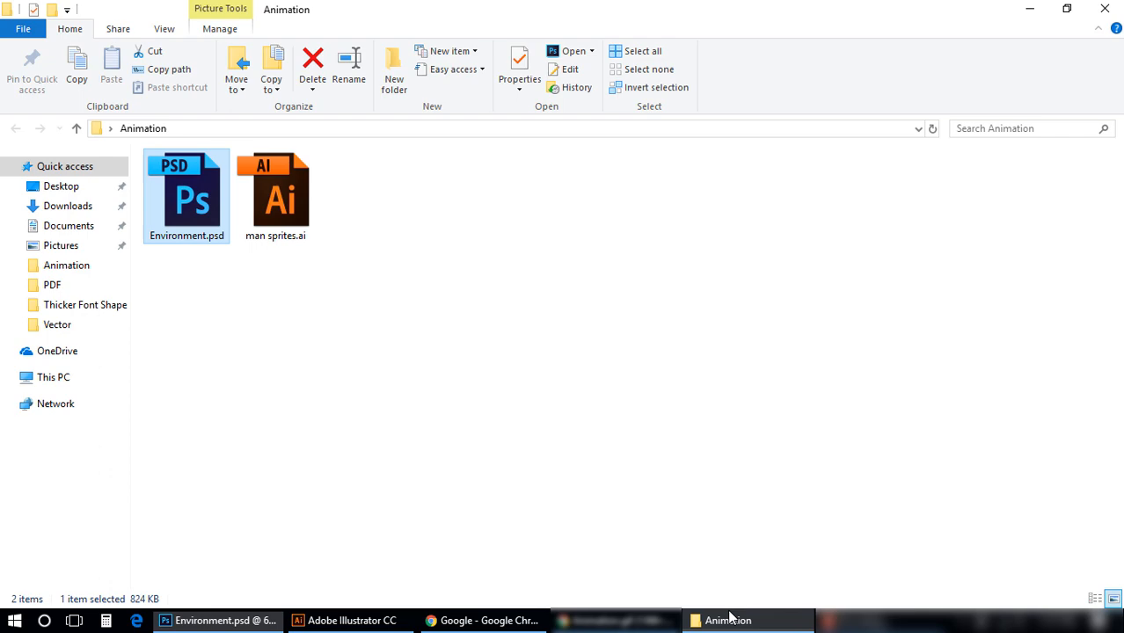
pyautogui.moveTo(290, 208)
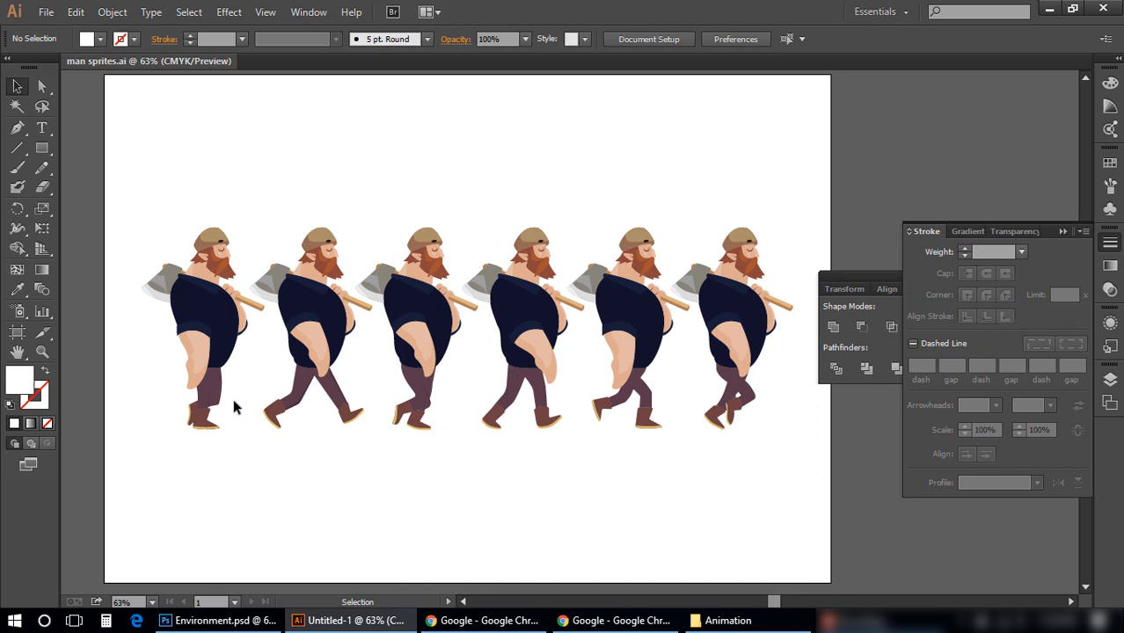
pyautogui.moveTo(235, 424)
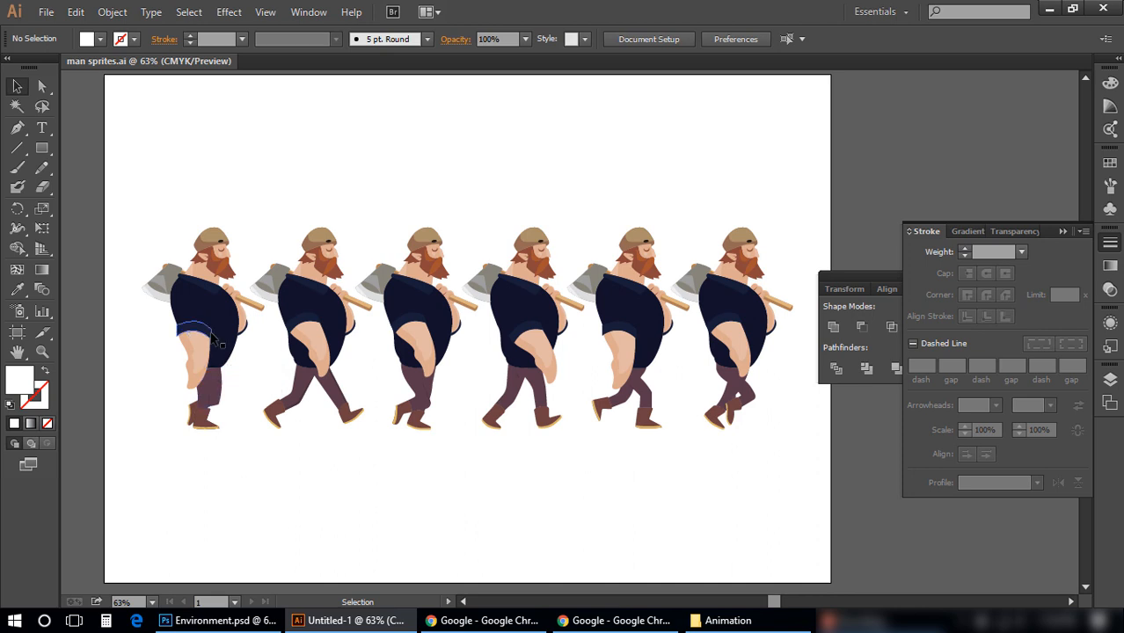
# Copy the first lumberjack pose from Illustrator and paste it into the scene as a smart object.
pyautogui.click(211, 338)
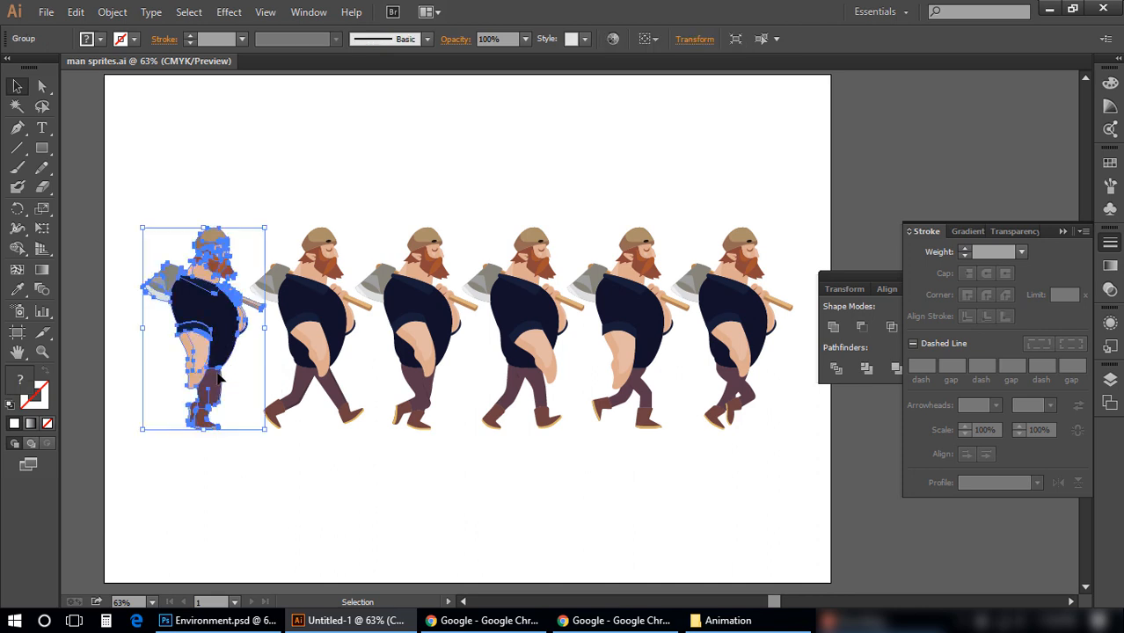
pyautogui.click(76, 11)
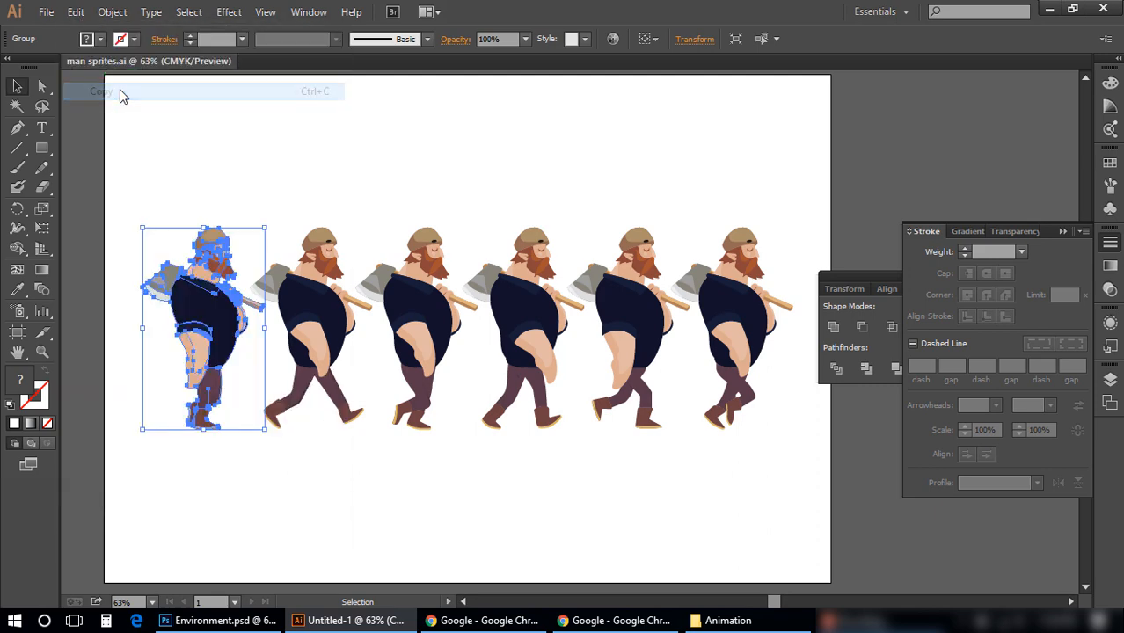
pyautogui.click(165, 619)
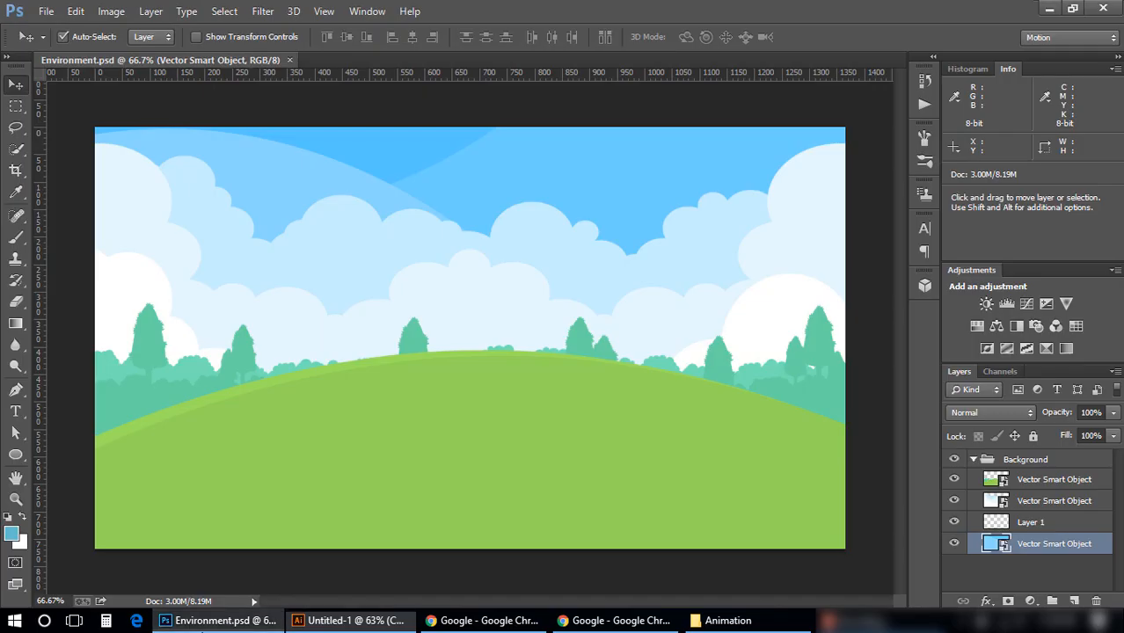
pyautogui.moveTo(396, 465)
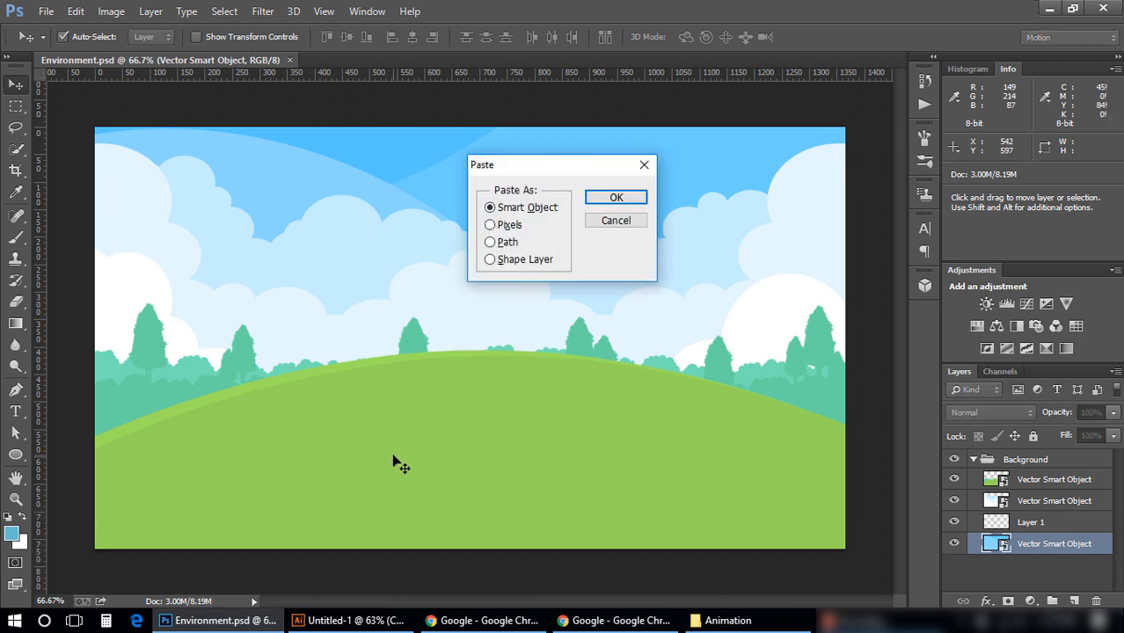
pyautogui.click(616, 197)
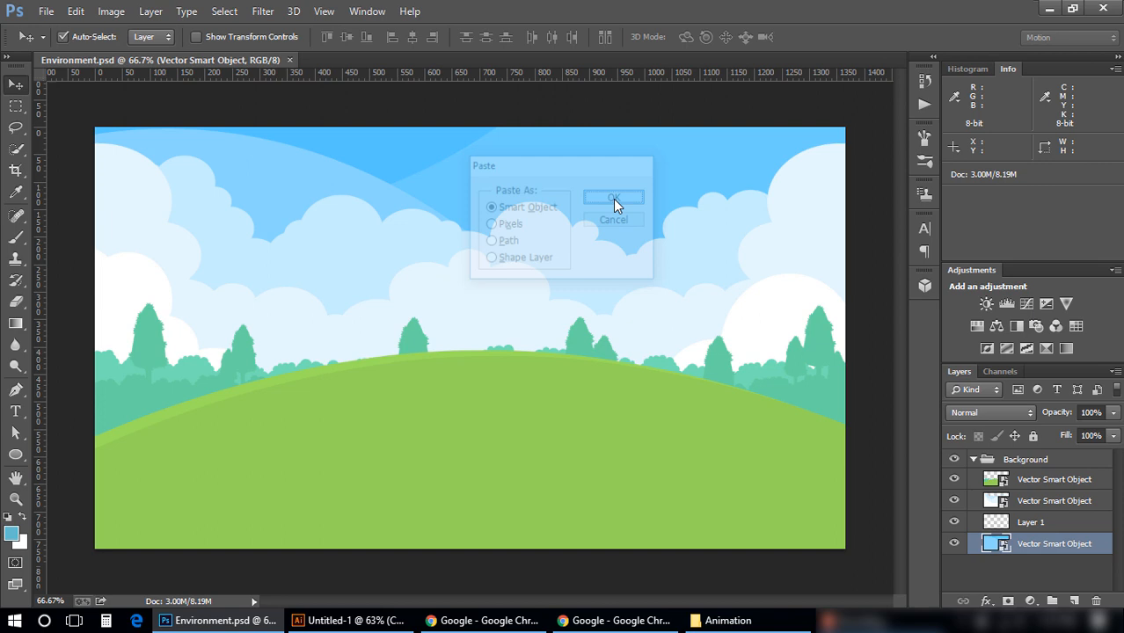
pyautogui.click(612, 197)
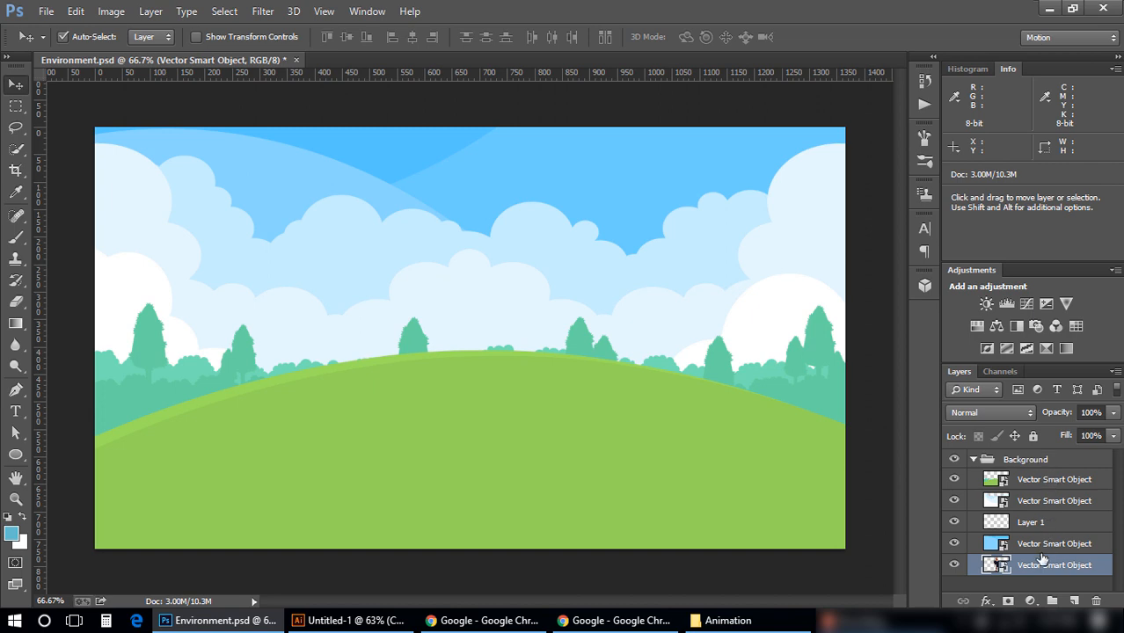
pyautogui.click(1054, 542)
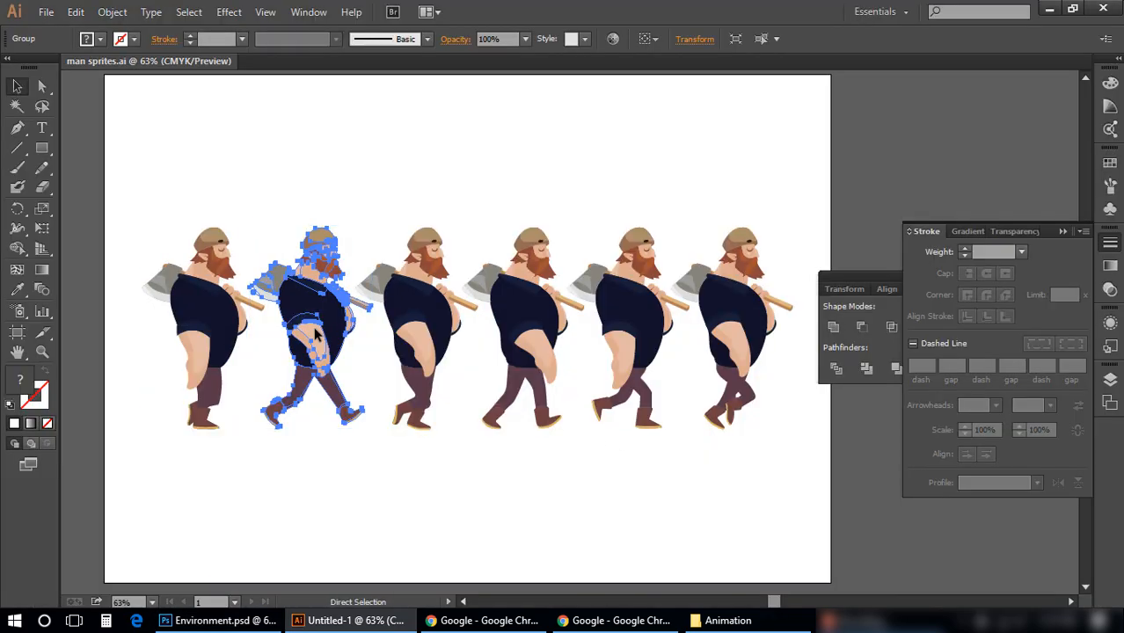
# Bring the second lumberjack pose into the scene as another smart object layer.
pyautogui.click(166, 619)
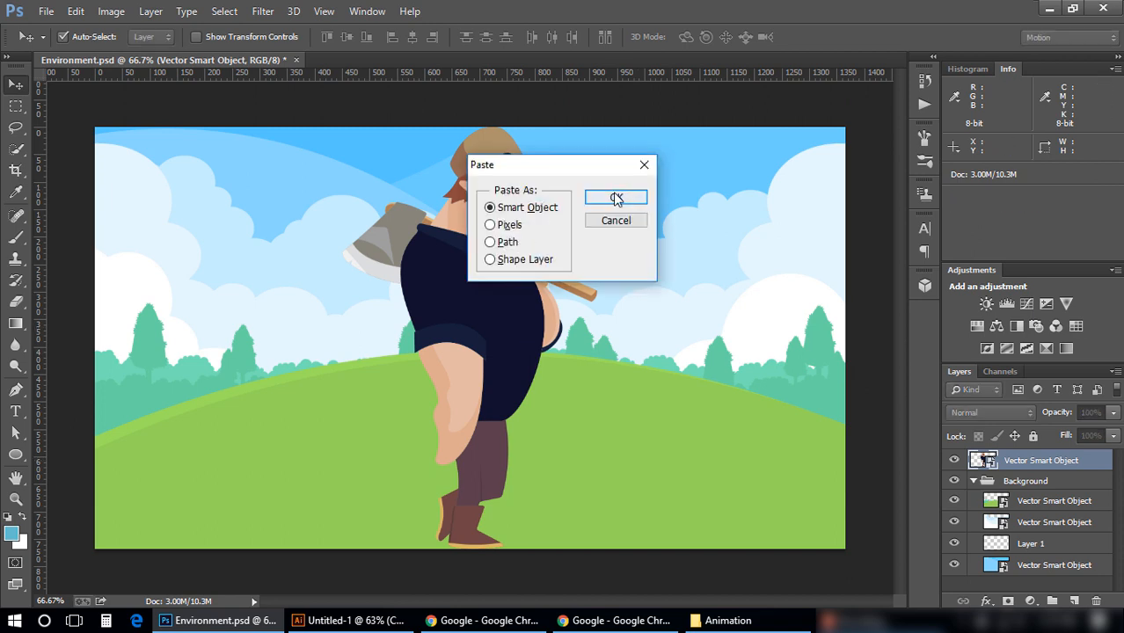
pyautogui.click(615, 197)
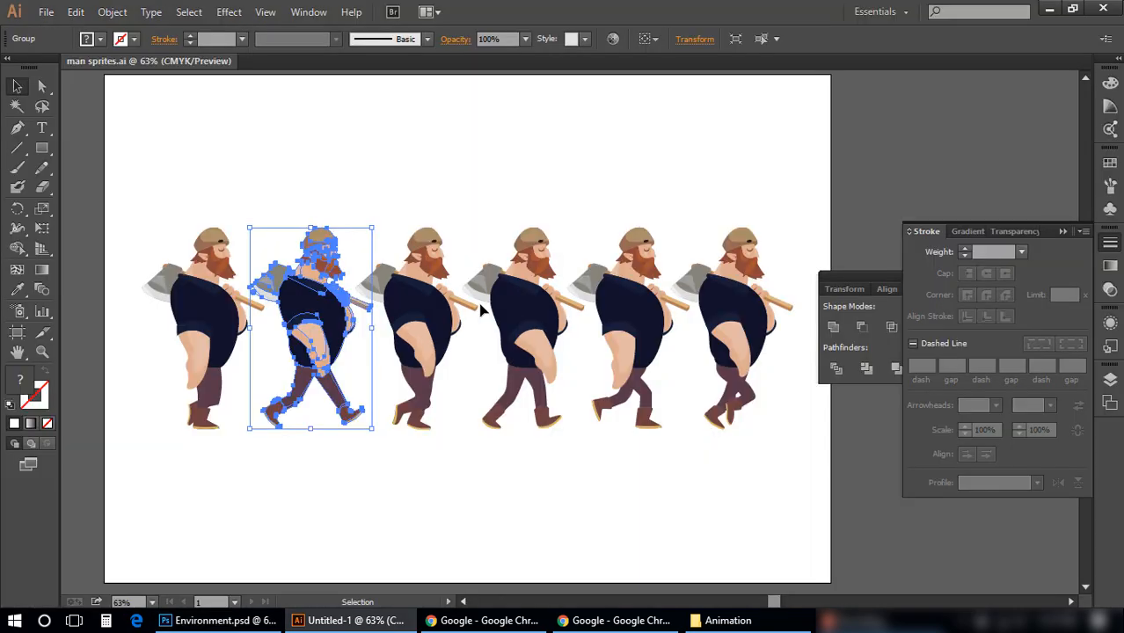
pyautogui.moveTo(309, 330); pyautogui.dragTo(415, 331)
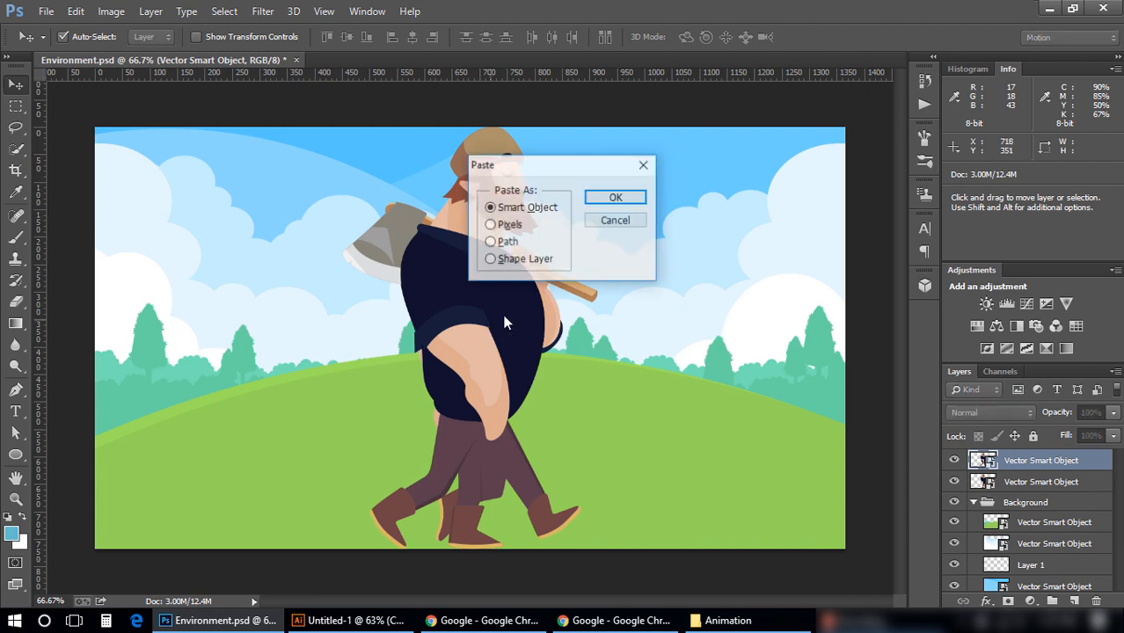
pyautogui.click(616, 197)
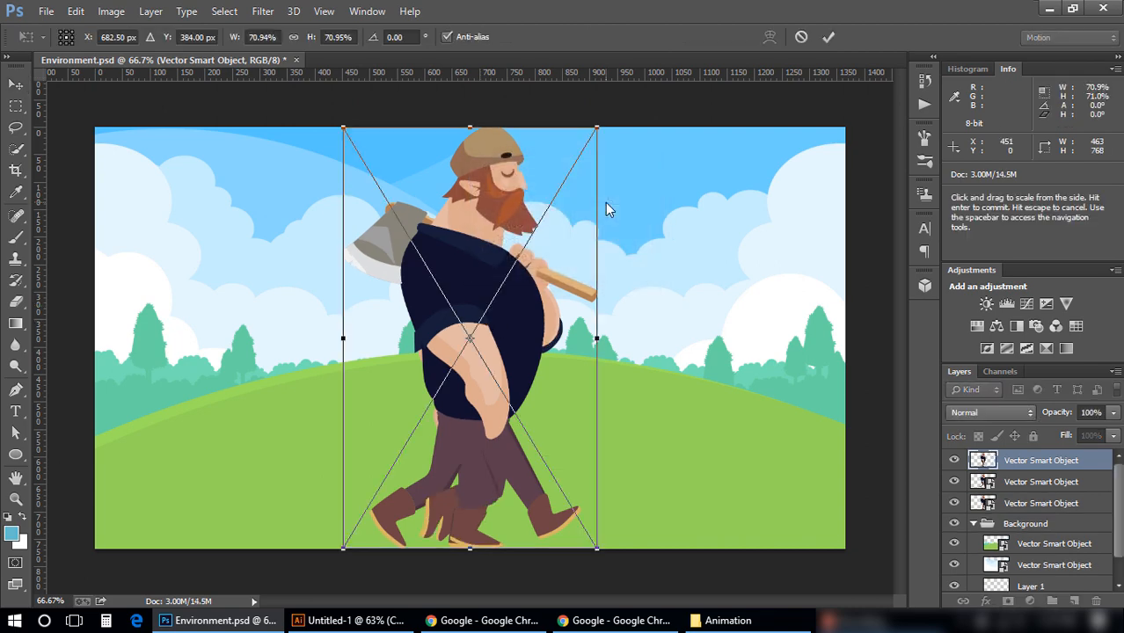
pyautogui.click(351, 619)
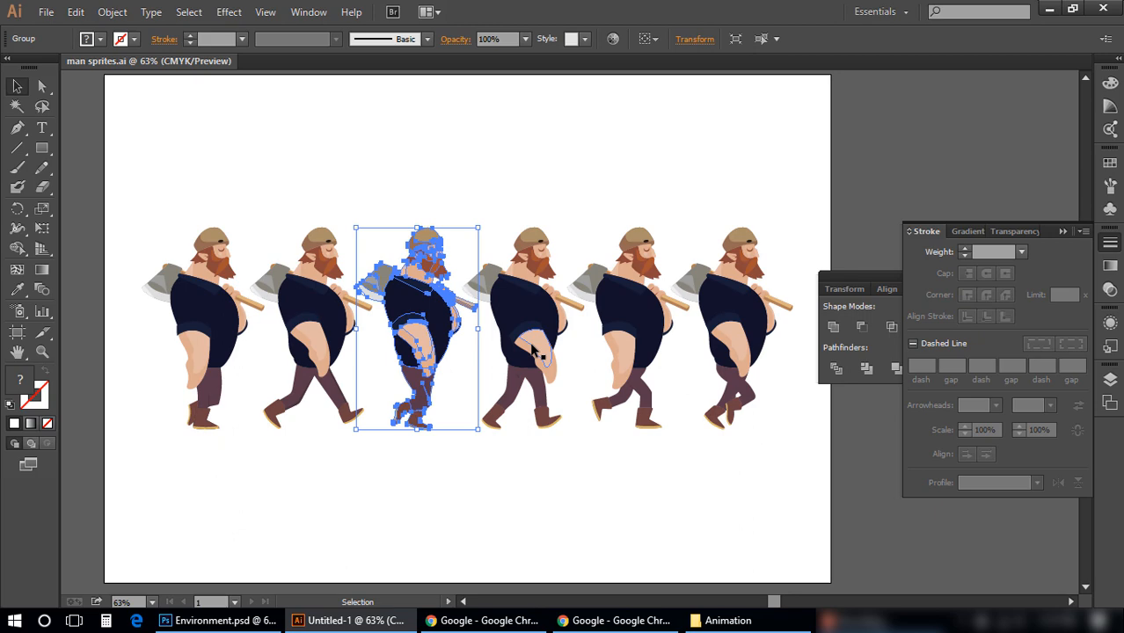
# Copy the third and fourth lumberjack poses and paste them into the scene as smart objects.
pyautogui.moveTo(415, 330); pyautogui.dragTo(525, 331)
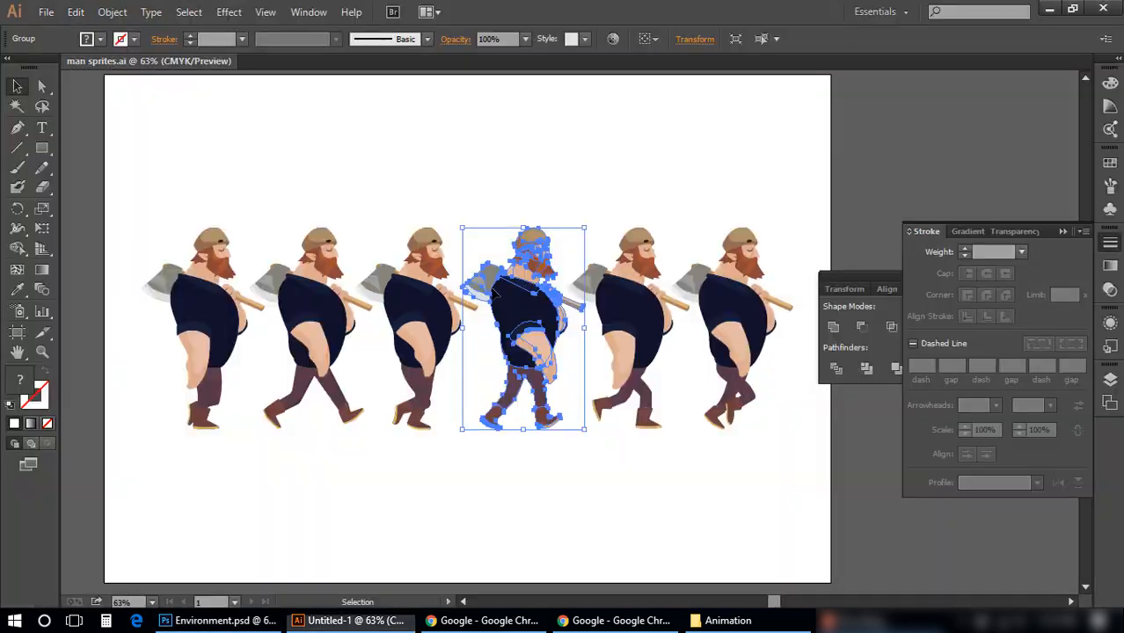
pyautogui.moveTo(524, 331); pyautogui.dragTo(630, 331)
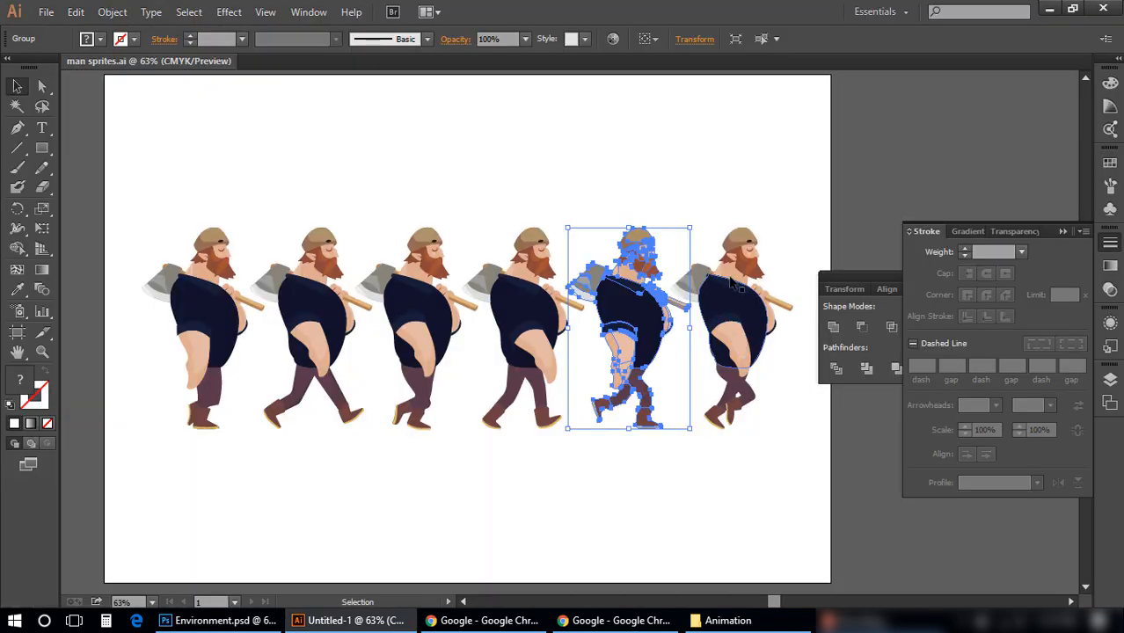
pyautogui.click(225, 619)
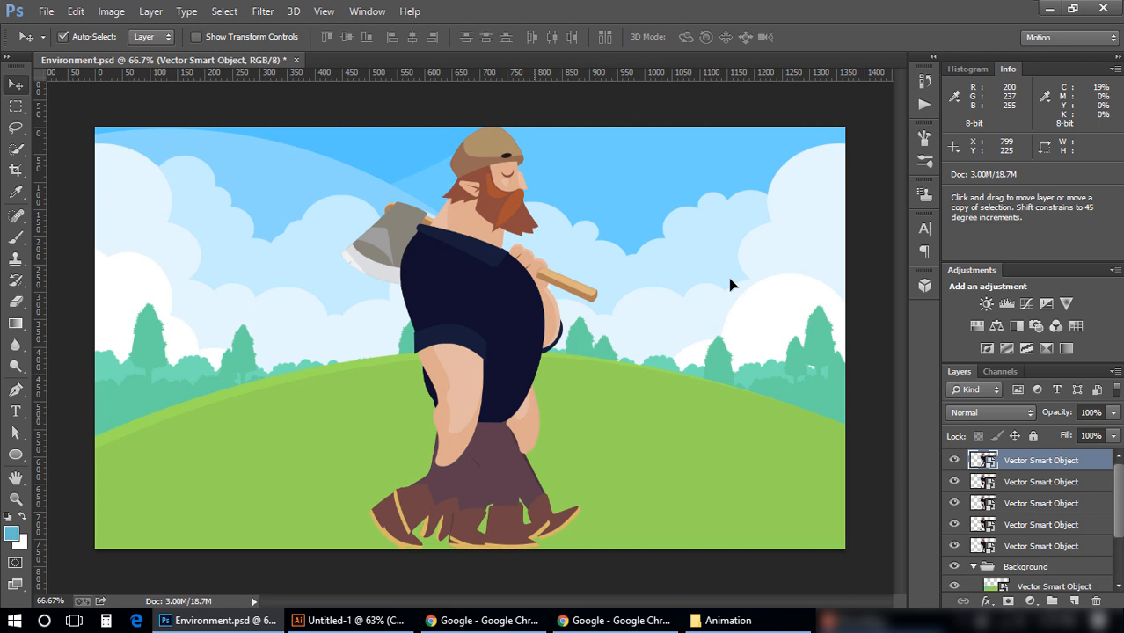
pyautogui.press('ctrl+v')
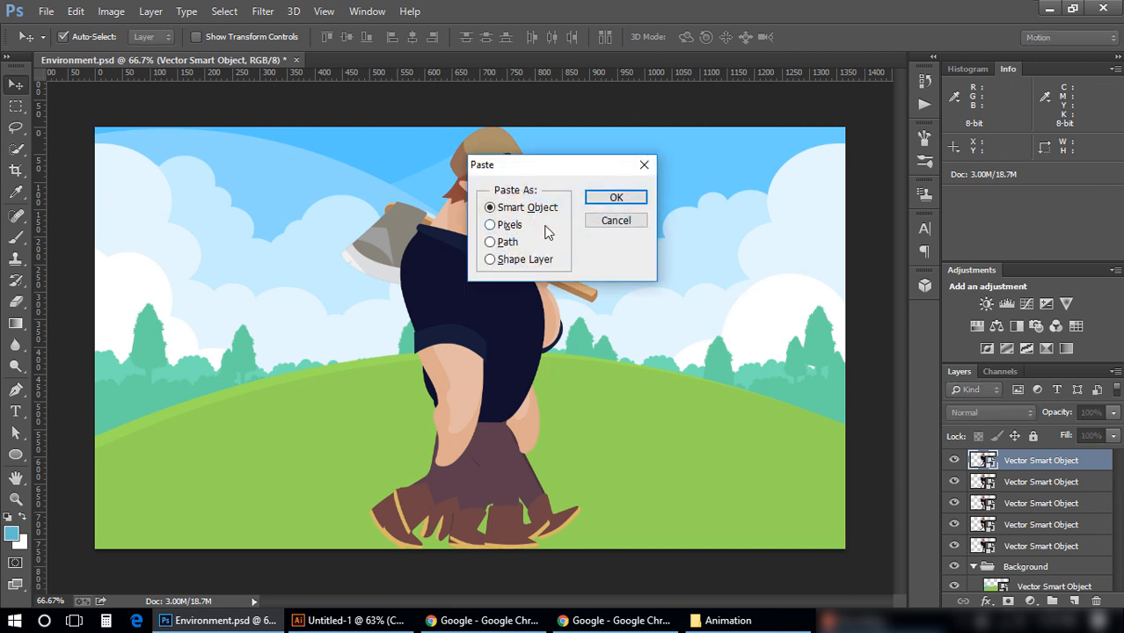
pyautogui.click(616, 197)
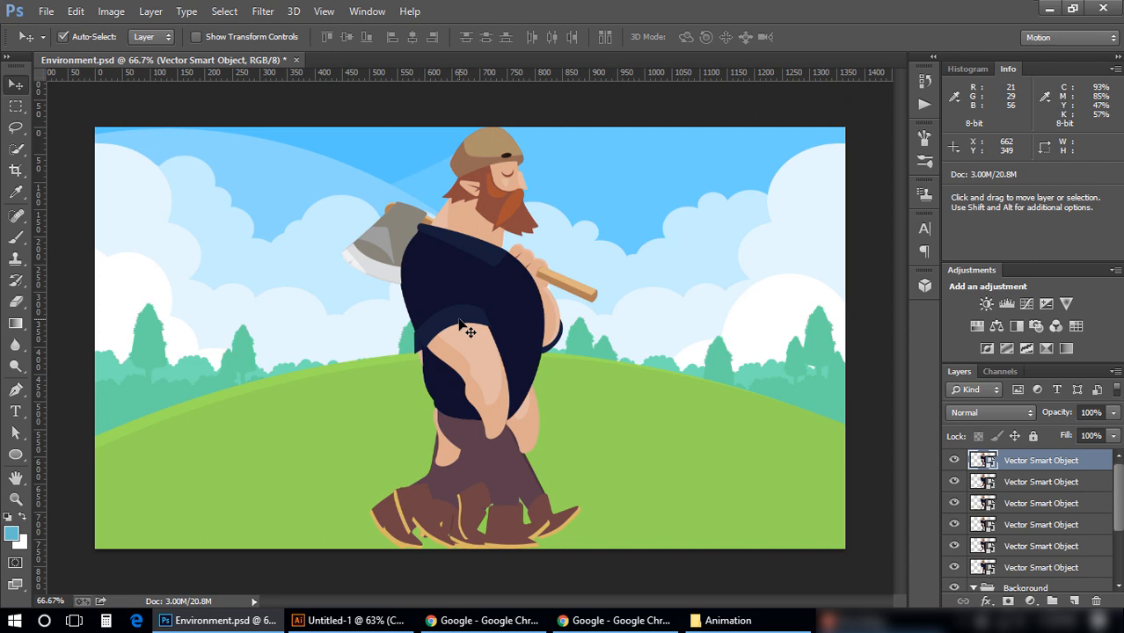
pyautogui.moveTo(464, 332)
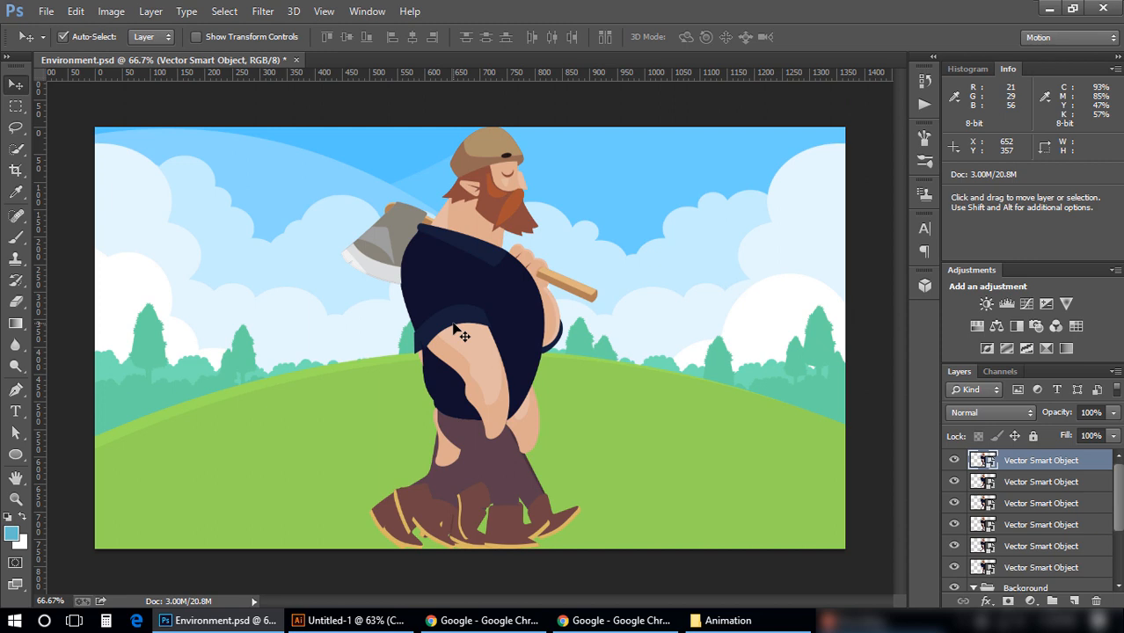
pyautogui.moveTo(510, 320)
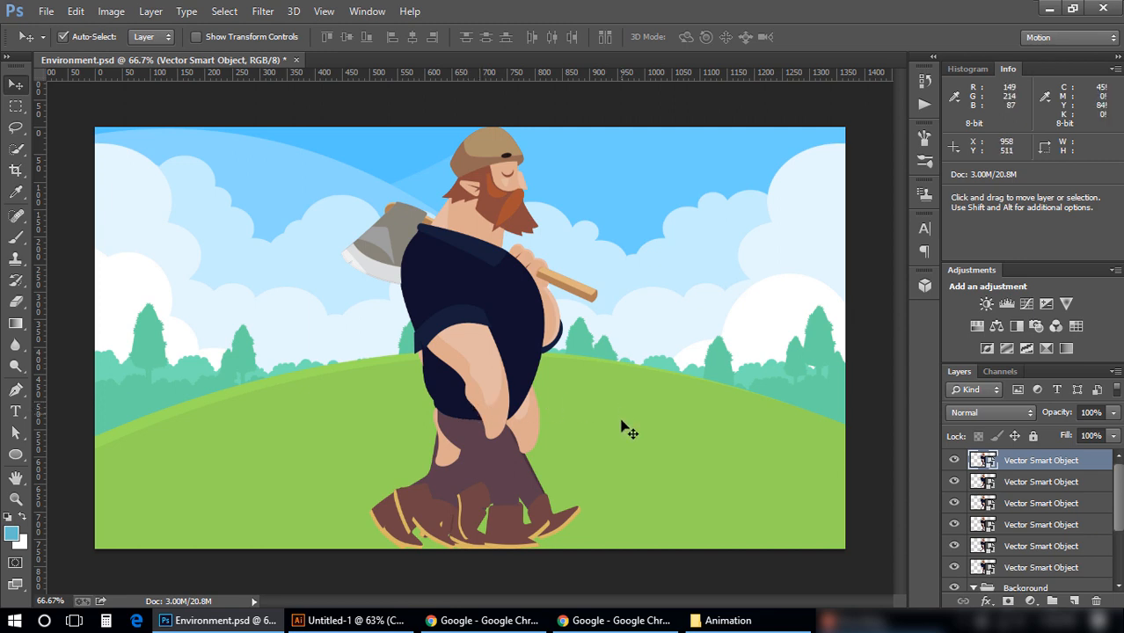
pyautogui.moveTo(1020, 514)
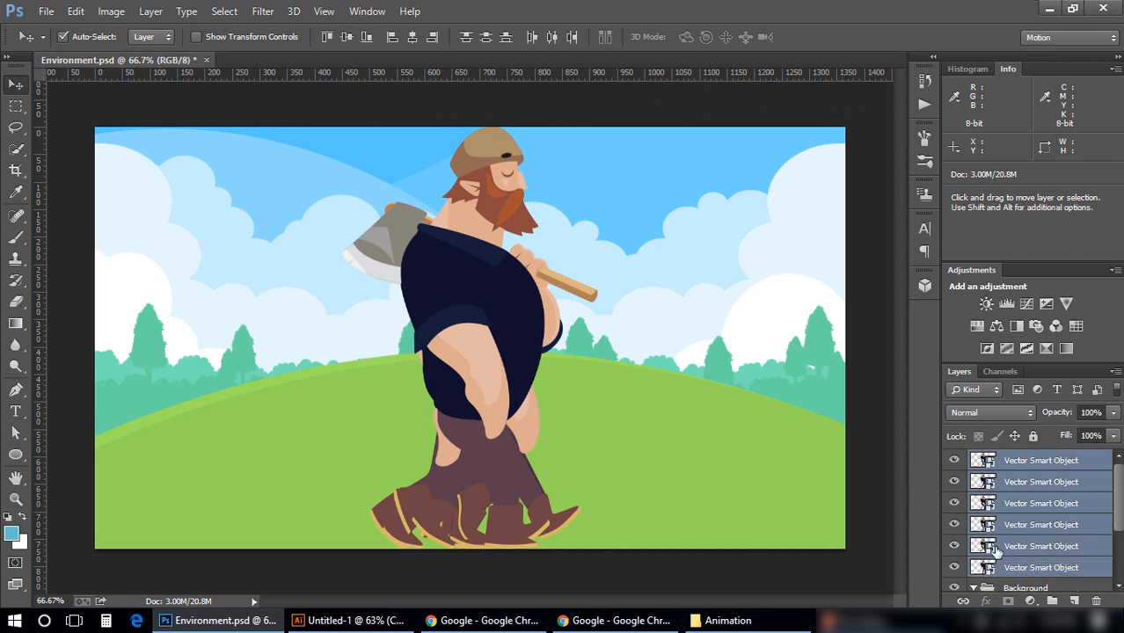
# Scale all lumberjack poses down to about 75% and move them lower onto the grassy hill.
pyautogui.press('ctrl+t')
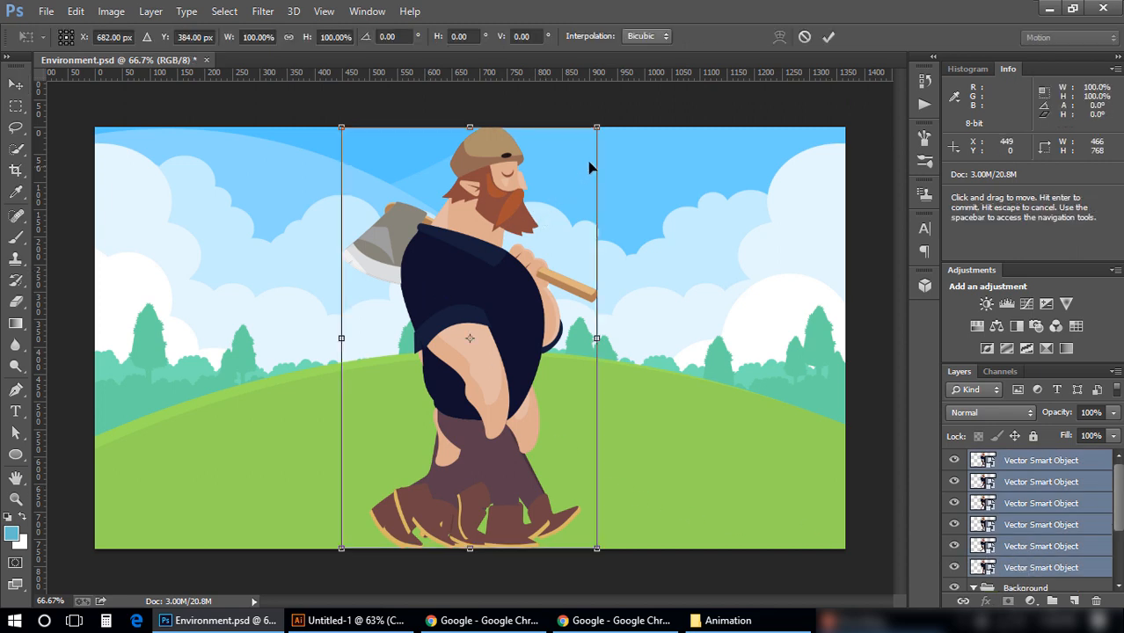
pyautogui.moveTo(598, 124)
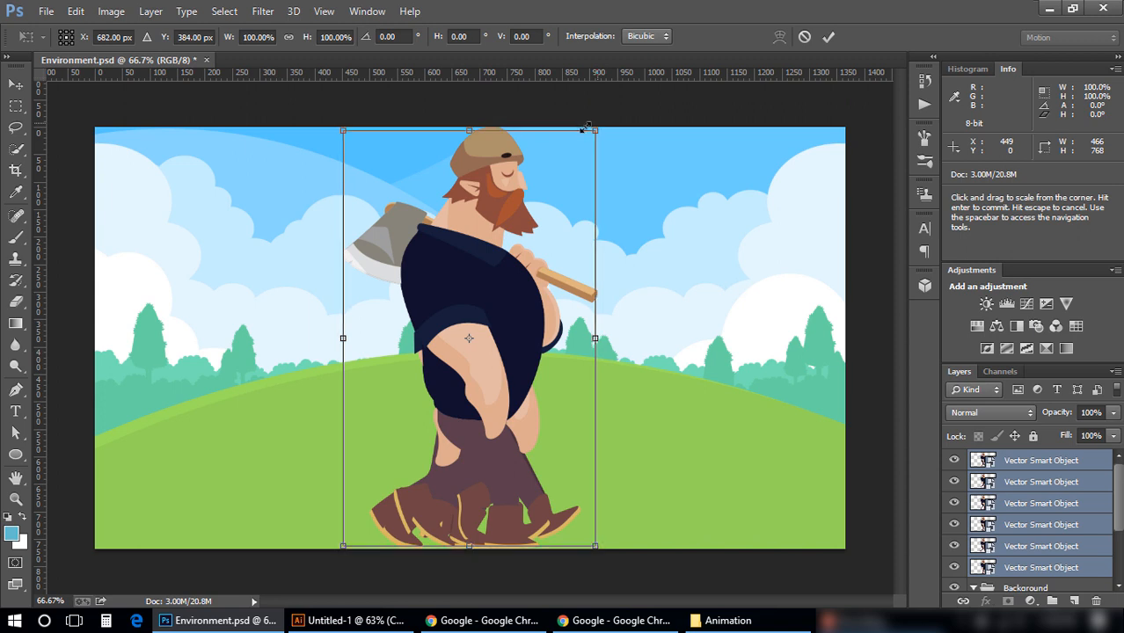
pyautogui.moveTo(594, 130); pyautogui.dragTo(560, 187)
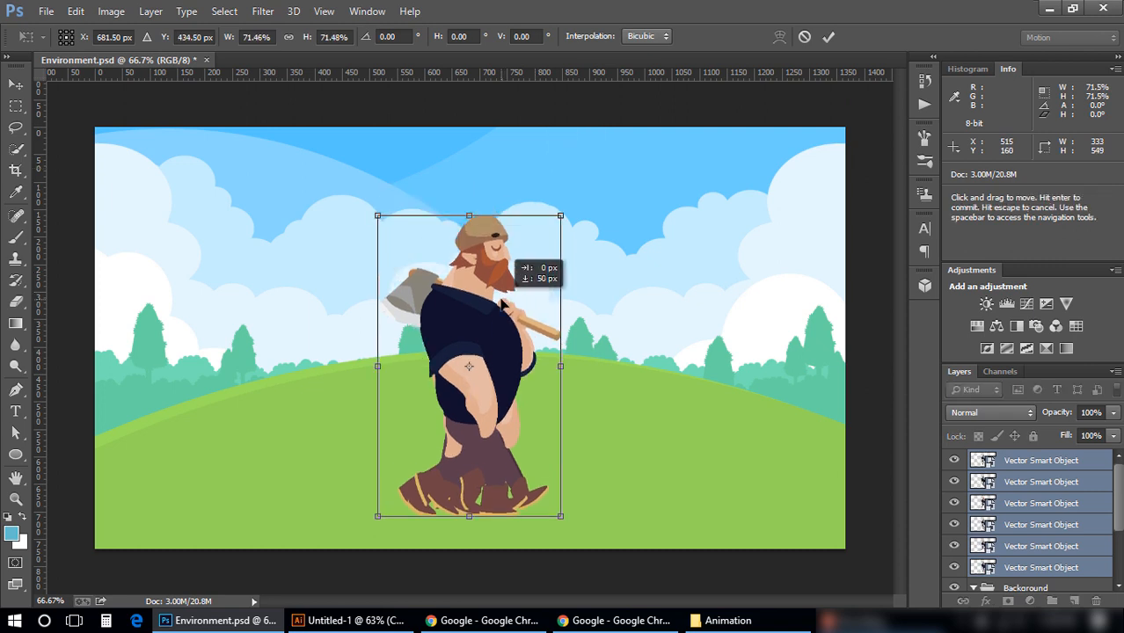
pyautogui.moveTo(467, 308); pyautogui.dragTo(468, 352)
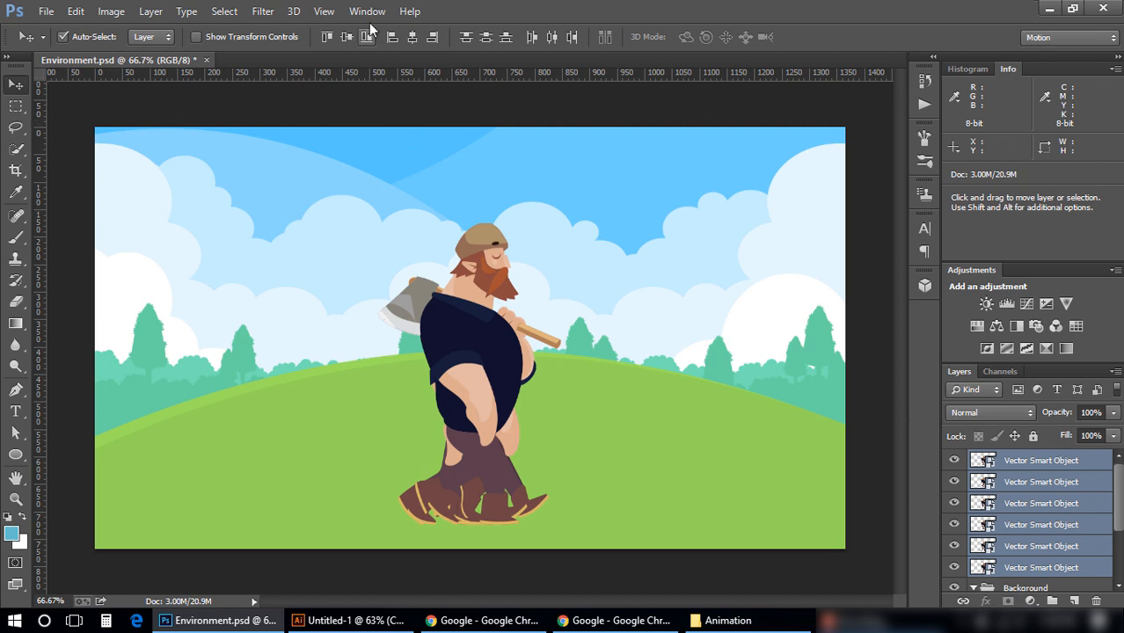
# Show the Timeline panel and make six animation frames from the pose layers, 0.2 sec each.
pyautogui.click(368, 11)
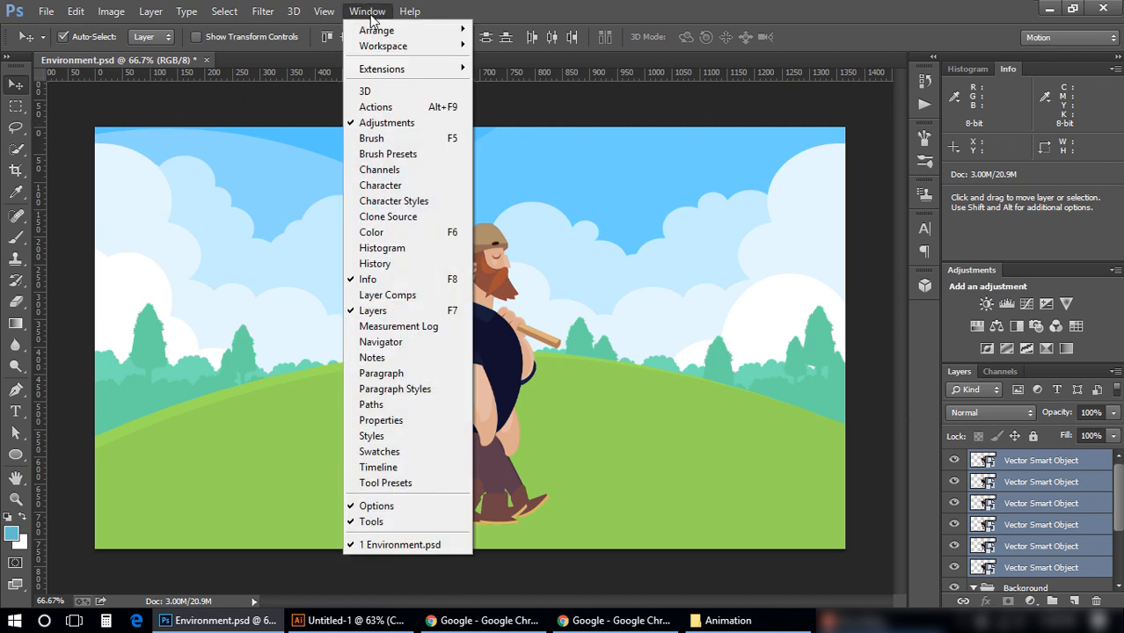
pyautogui.moveTo(380, 419)
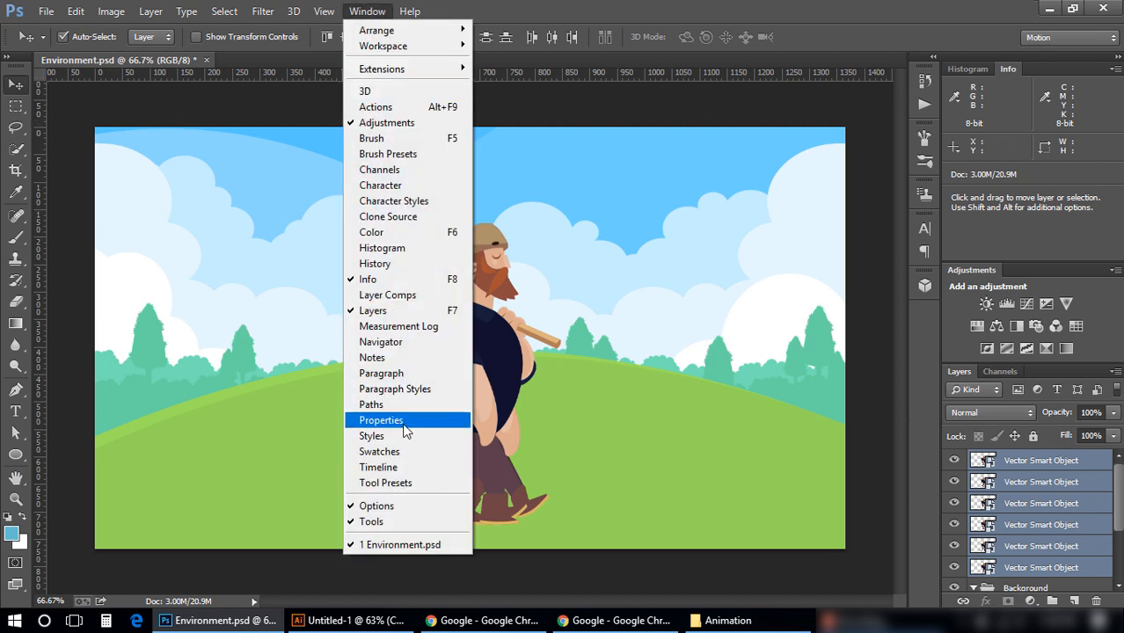
pyautogui.click(379, 468)
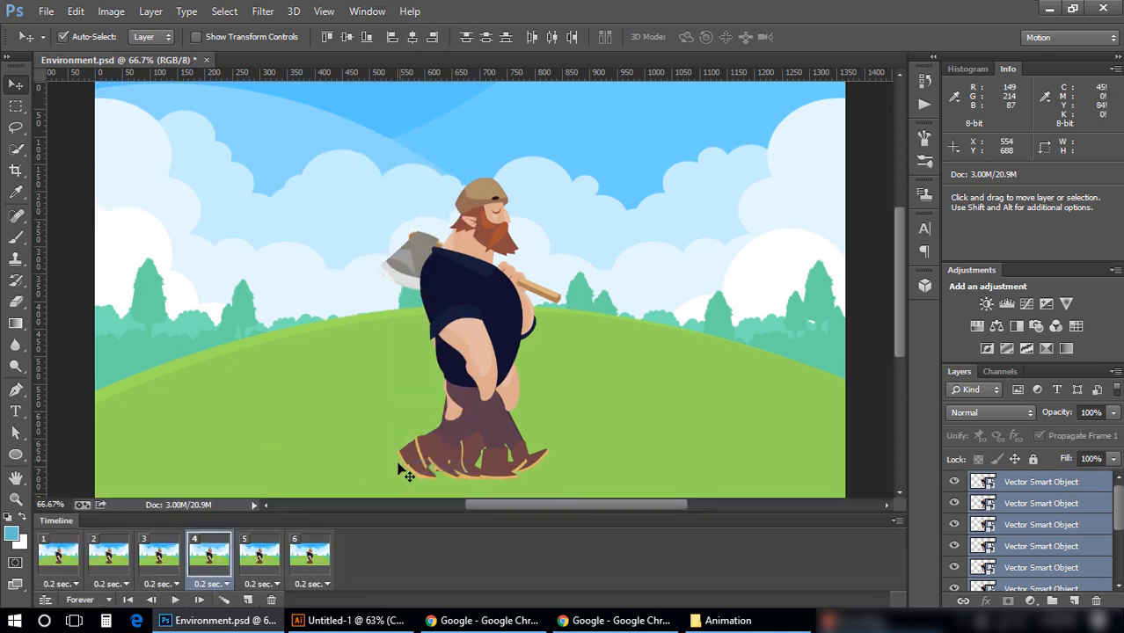
pyautogui.click(58, 554)
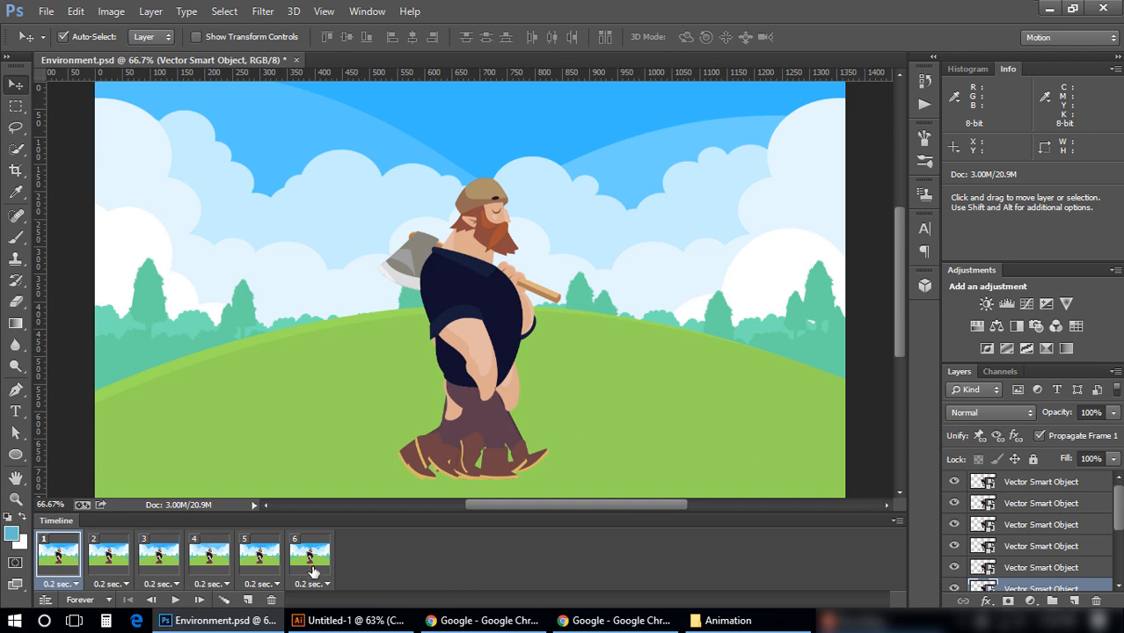
pyautogui.moveTo(313, 571)
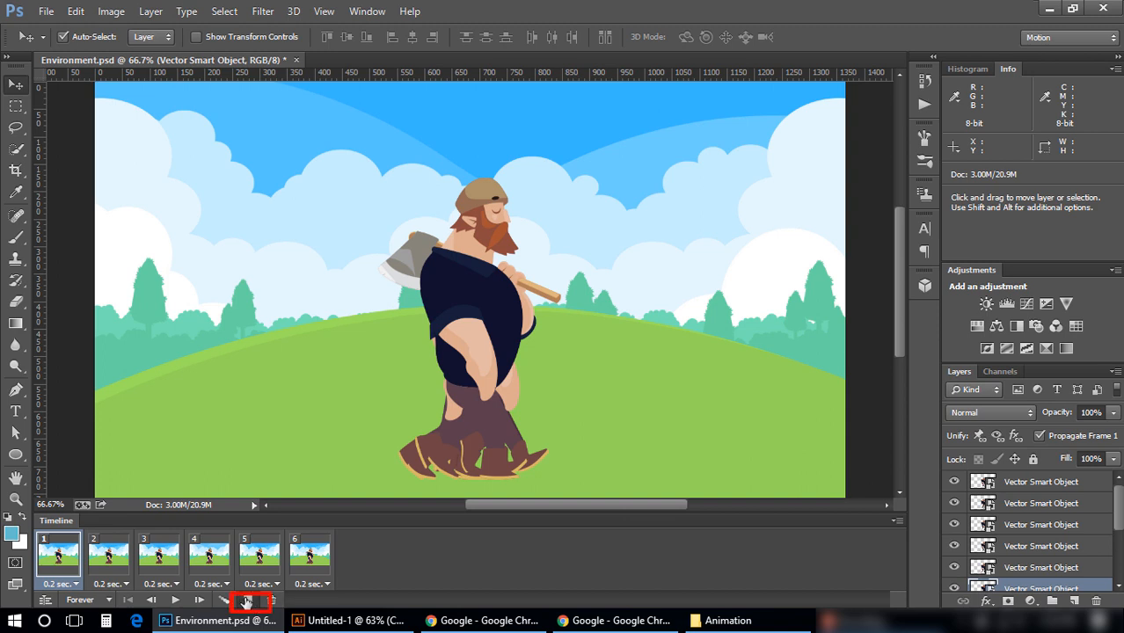
pyautogui.click(246, 602)
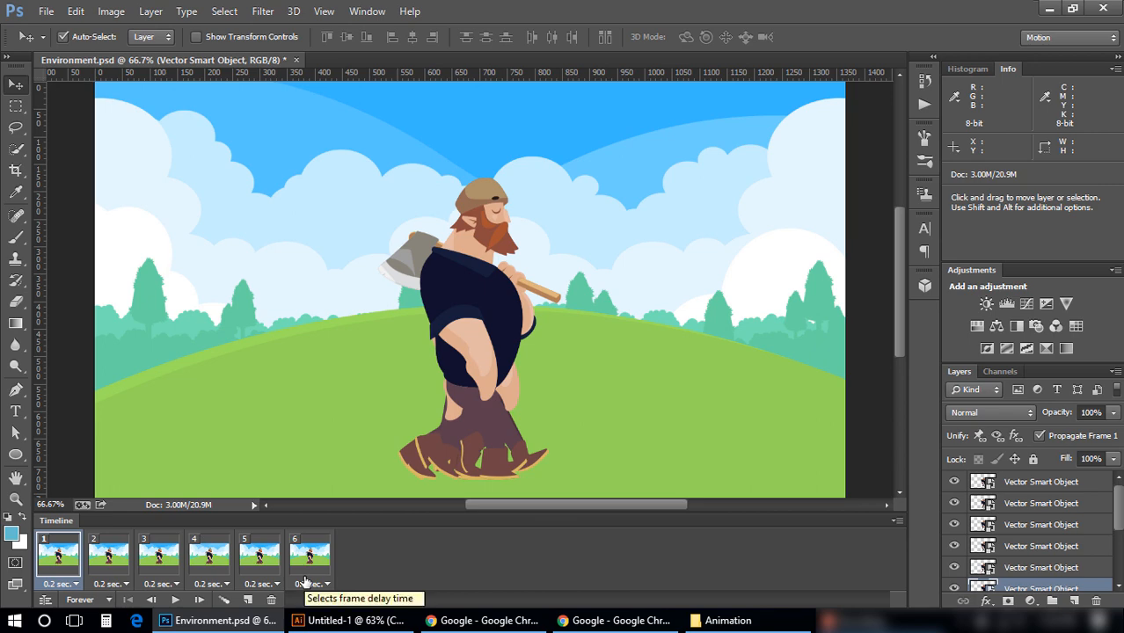
pyautogui.moveTo(324, 563)
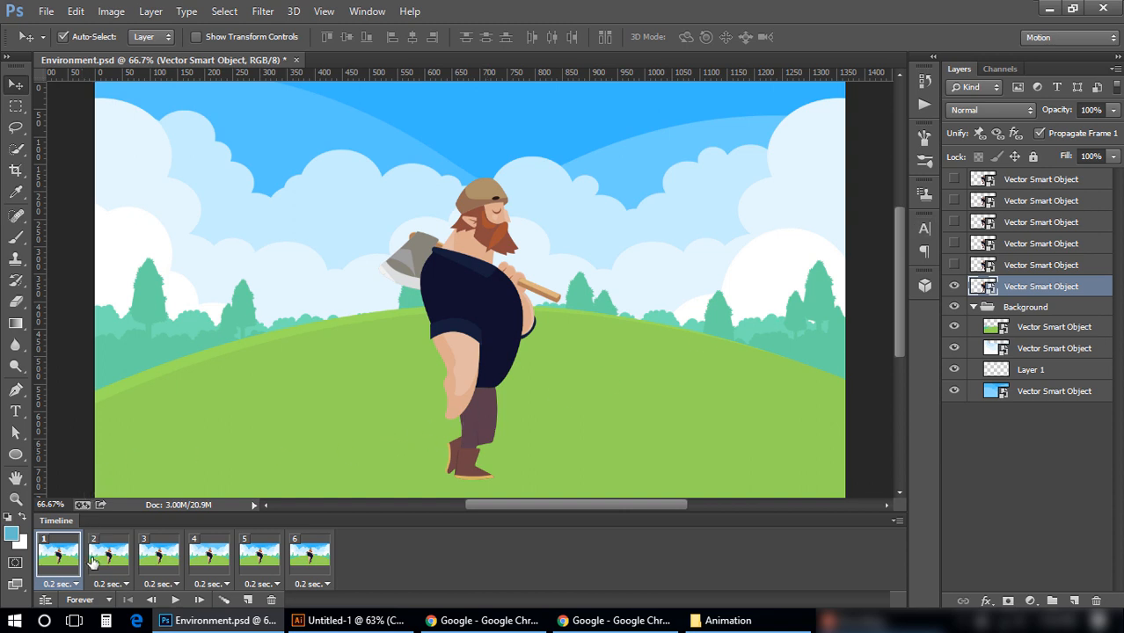
# Step through each frame and set layer visibility so only its own walking pose shows over the background.
pyautogui.click(107, 554)
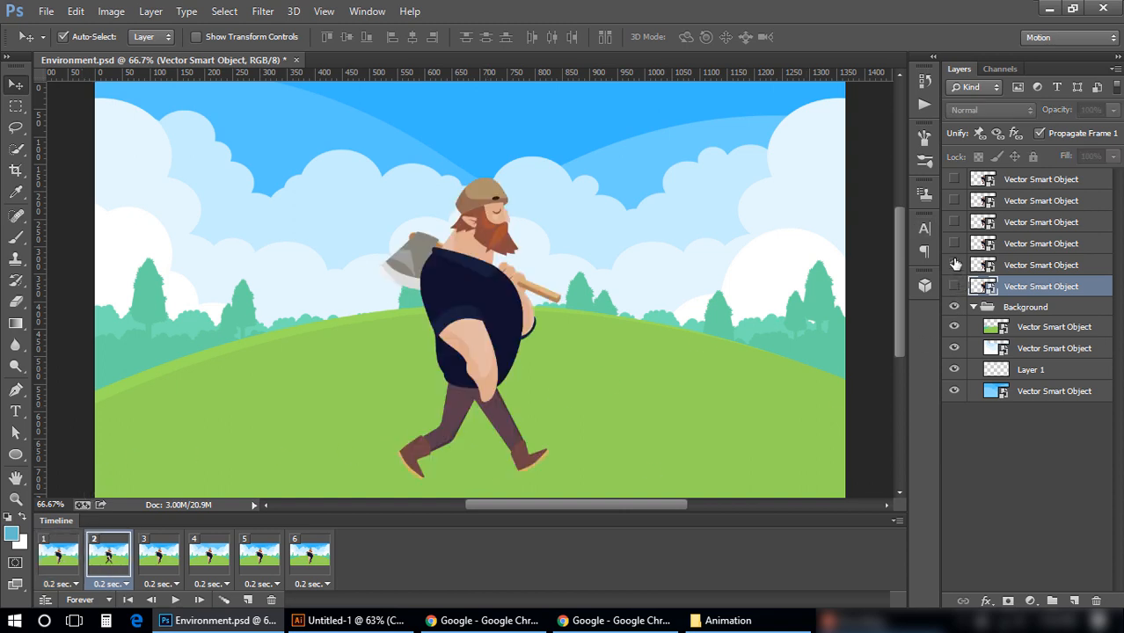
pyautogui.click(973, 306)
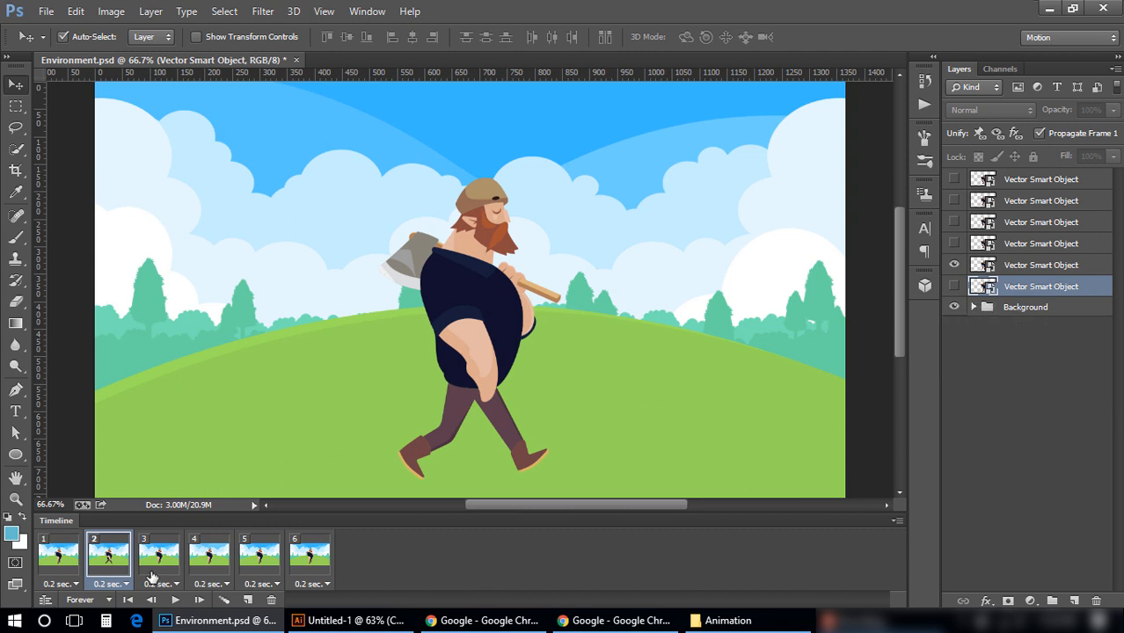
pyautogui.click(158, 555)
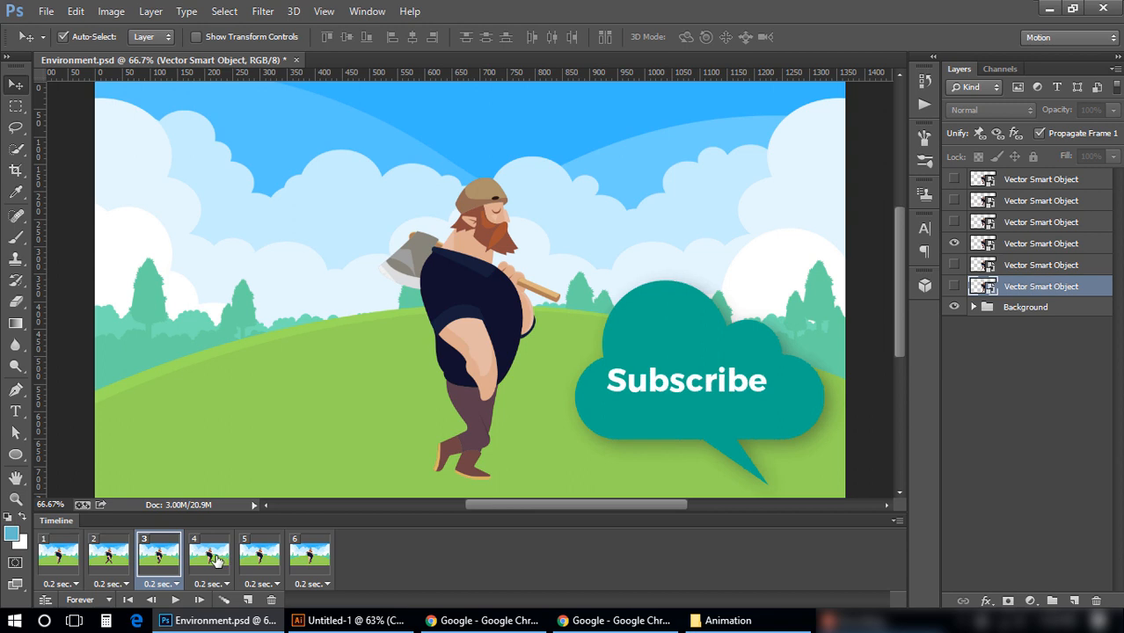
pyautogui.click(209, 554)
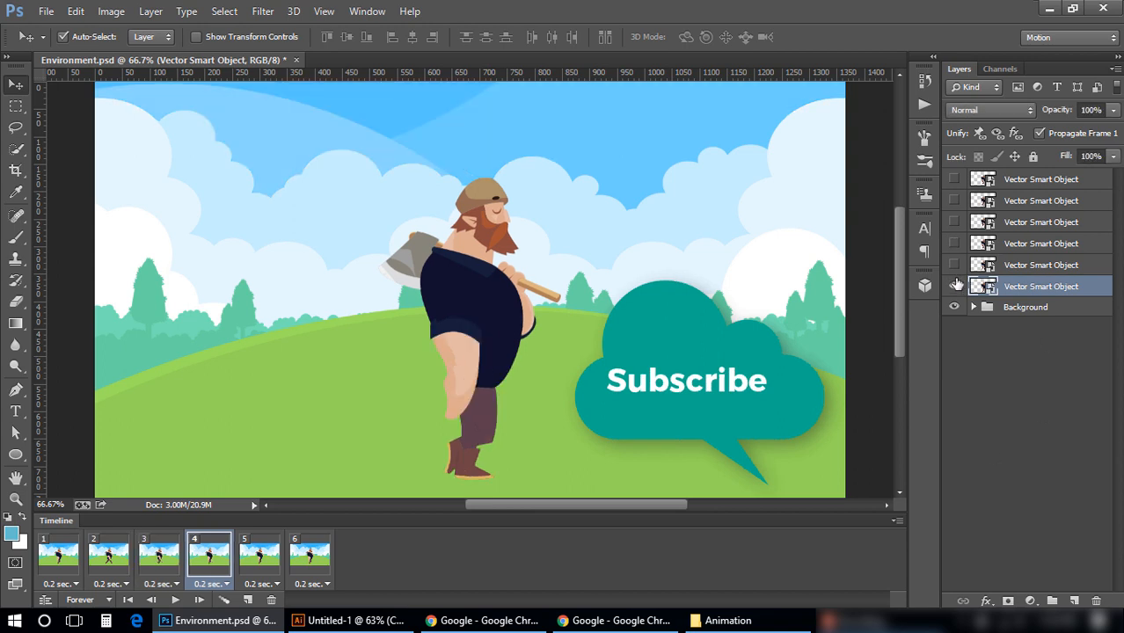
pyautogui.click(954, 285)
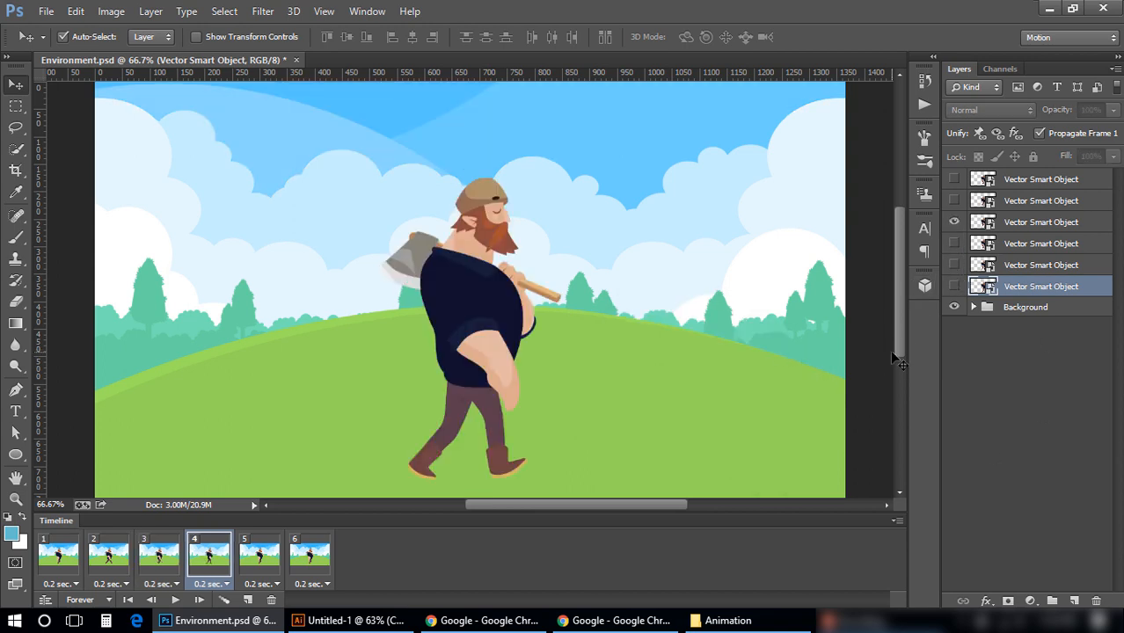
pyautogui.click(258, 554)
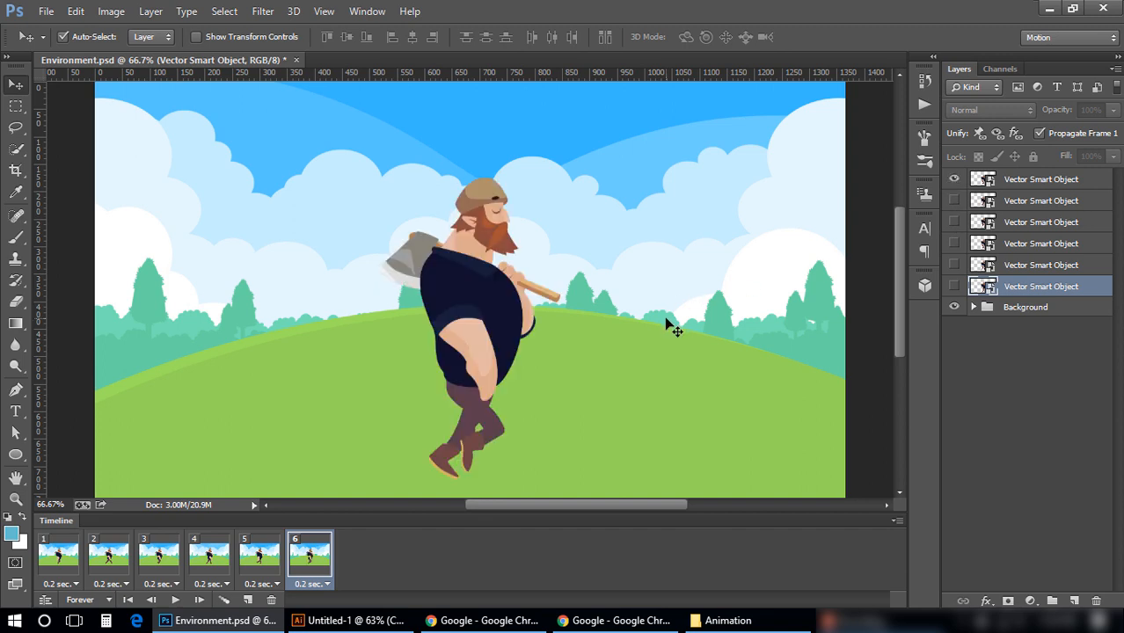
pyautogui.moveTo(81, 563)
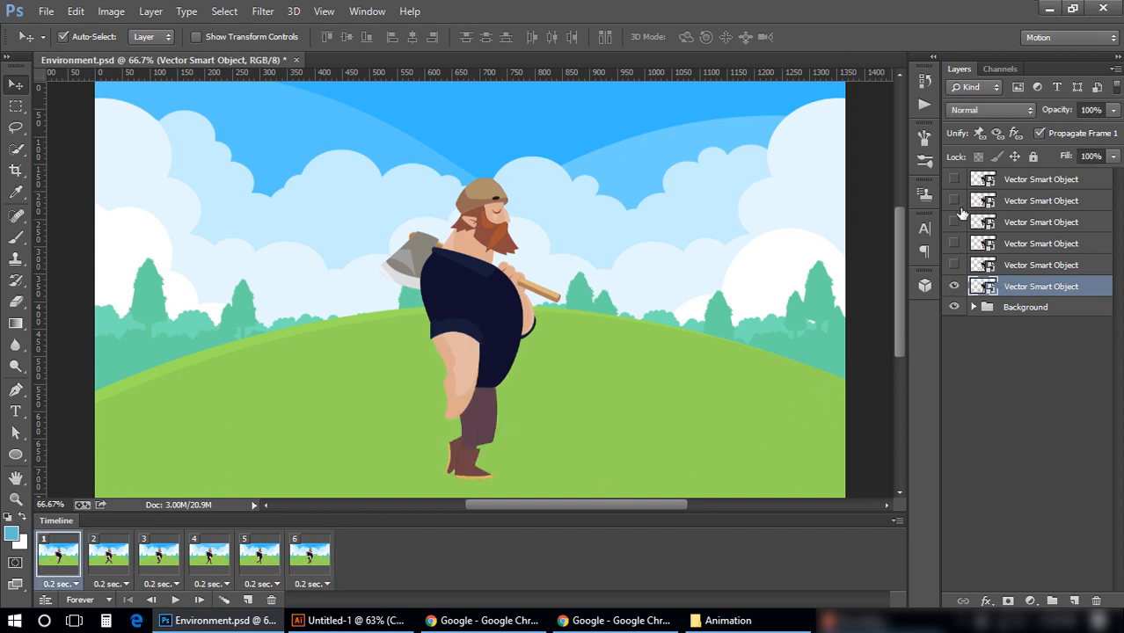
pyautogui.click(109, 554)
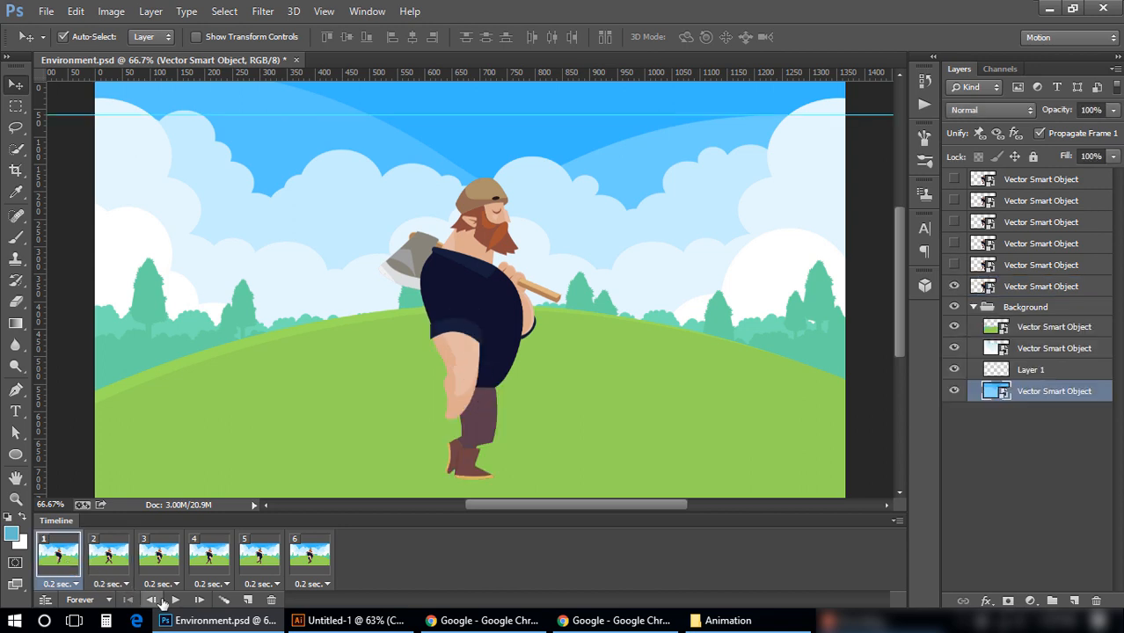
# Stop playback, return to frame 1 and duplicate a Vector Smart Object layer in the Background group.
pyautogui.click(176, 599)
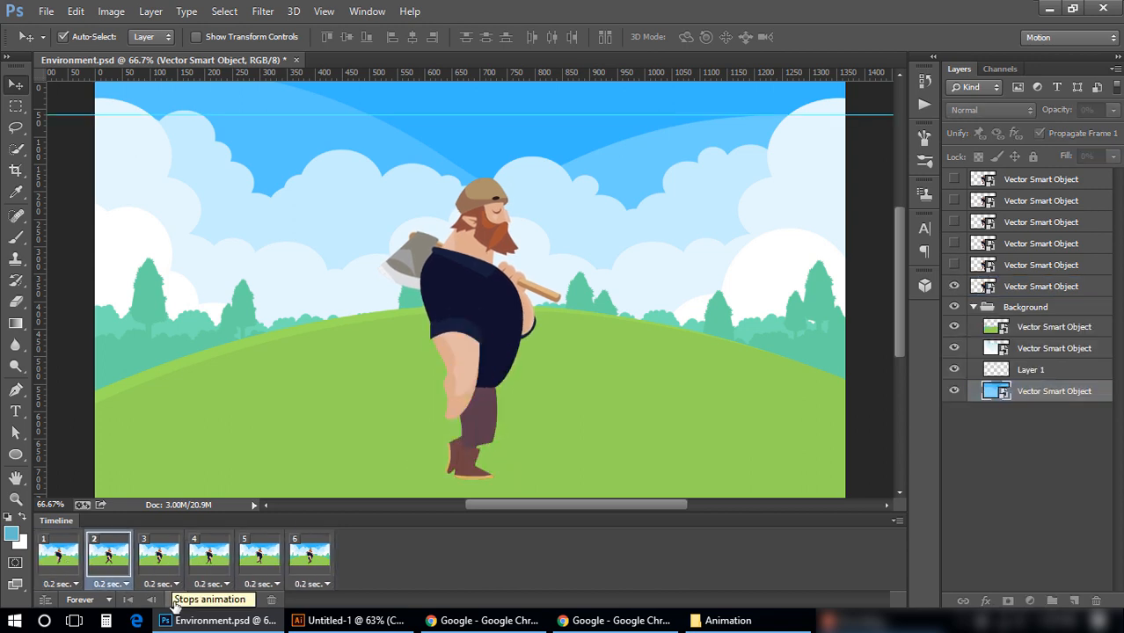
pyautogui.click(259, 554)
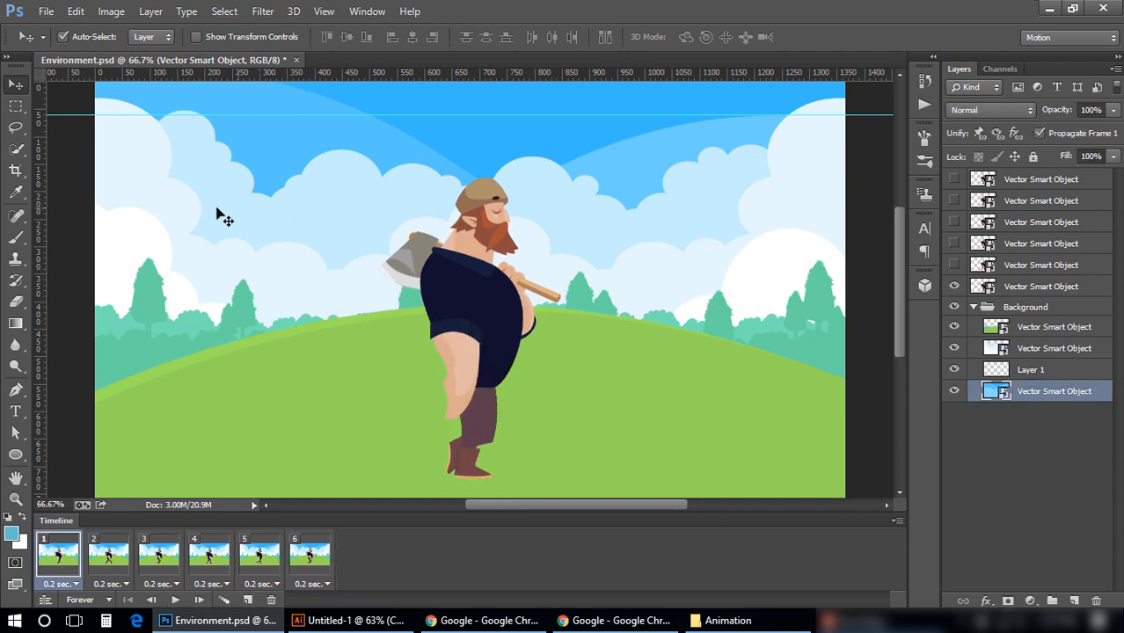
pyautogui.moveTo(186, 209)
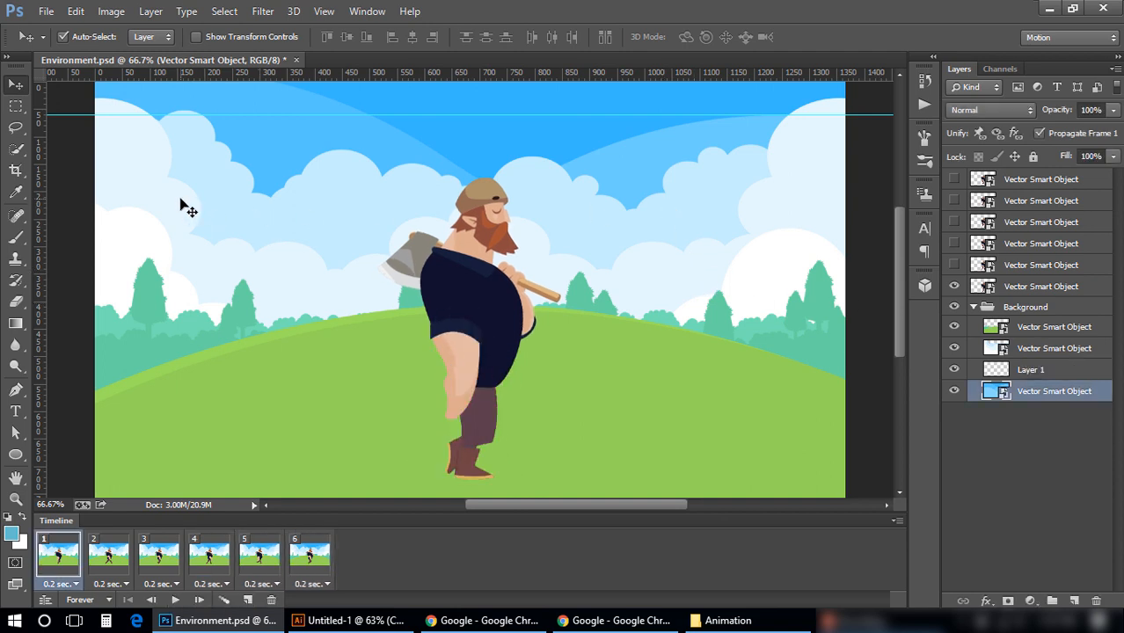
pyautogui.click(1052, 348)
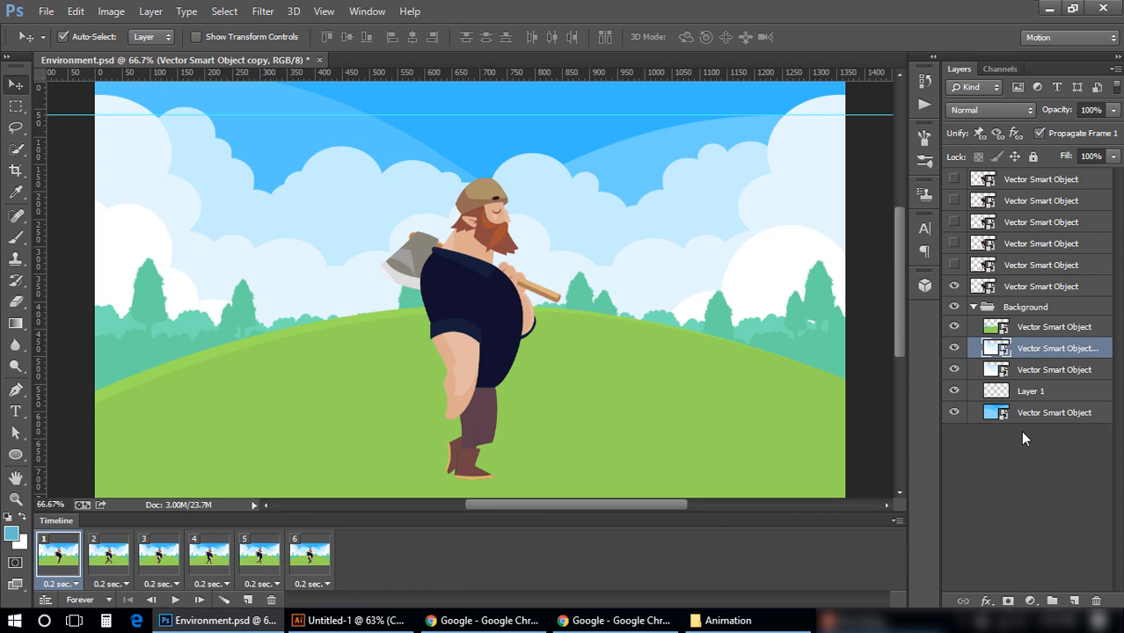
pyautogui.moveTo(936, 377)
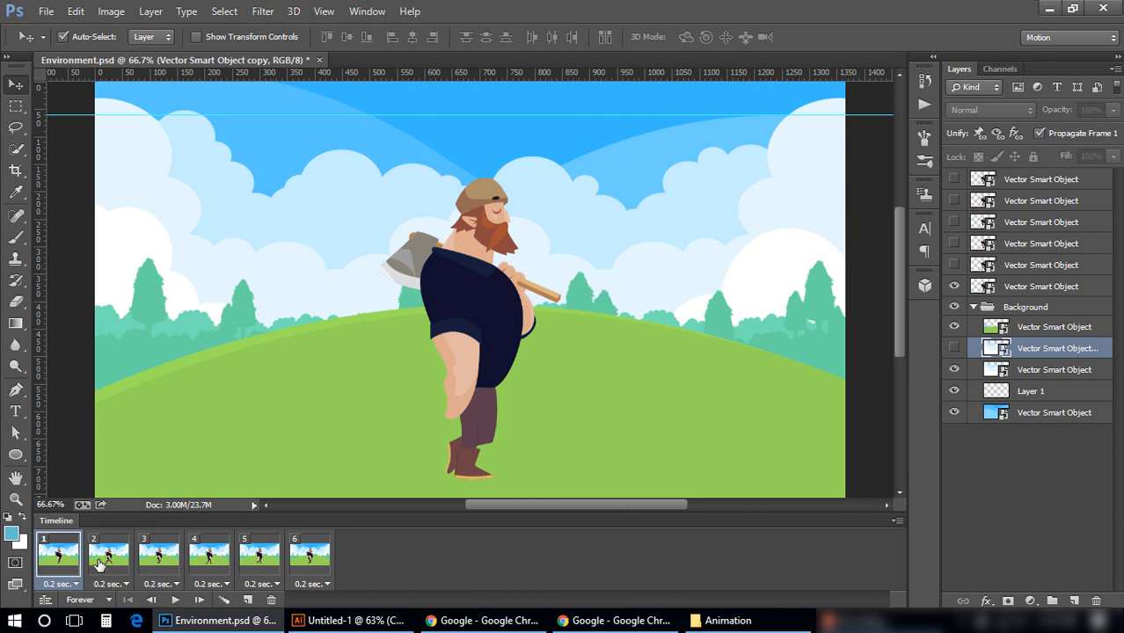
# Step through the walk poses and set every frame's delay to 0.5 seconds.
pyautogui.click(109, 554)
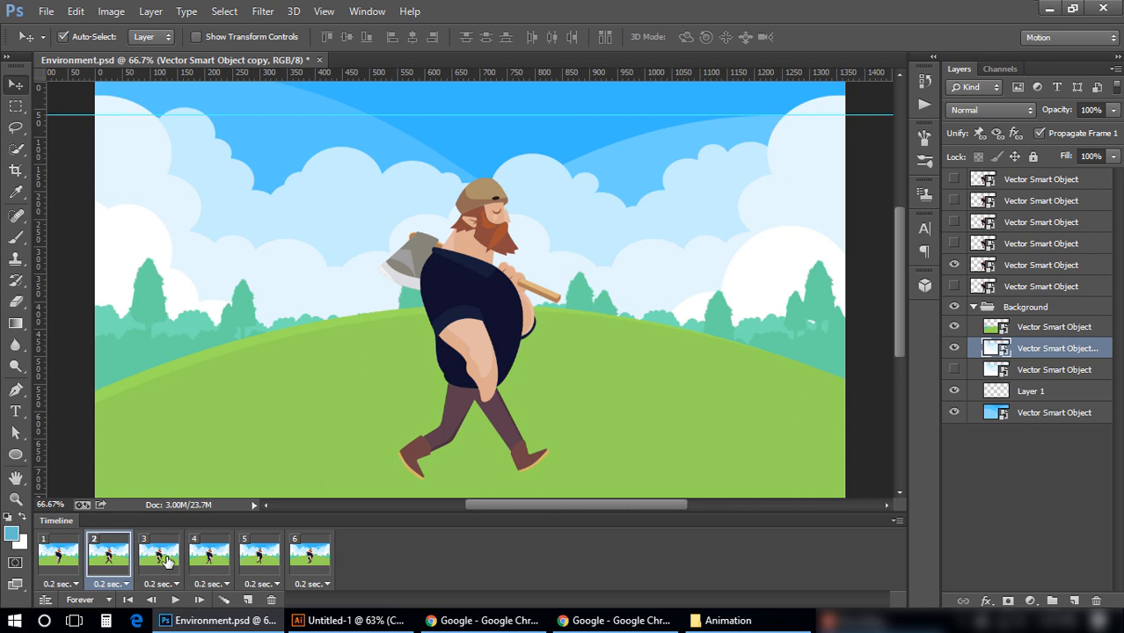
pyautogui.click(159, 554)
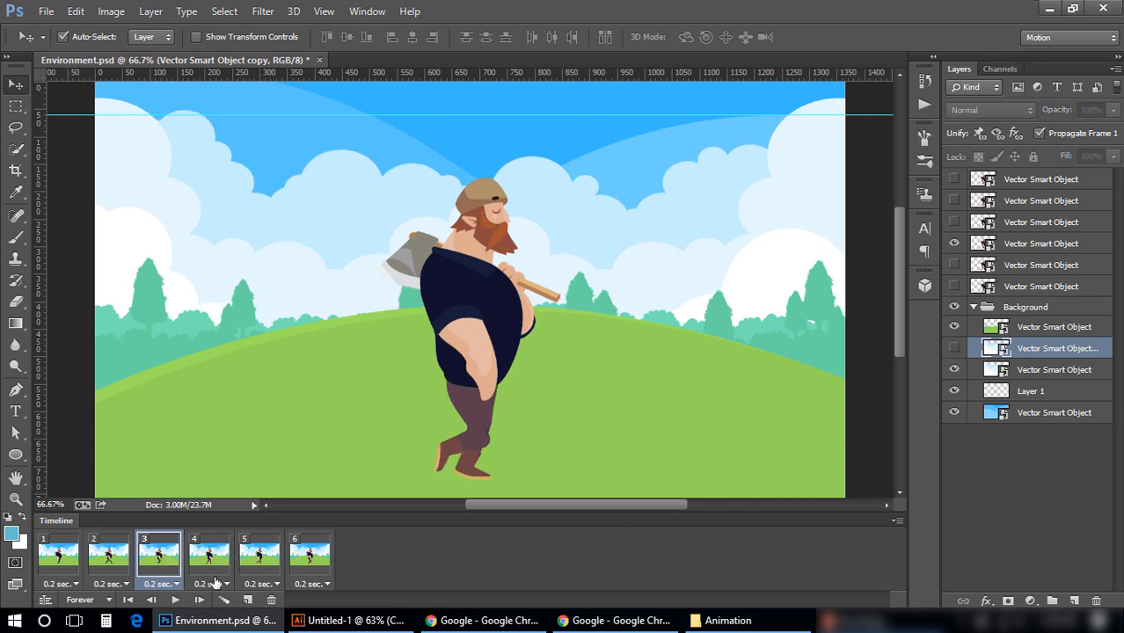
pyautogui.click(209, 554)
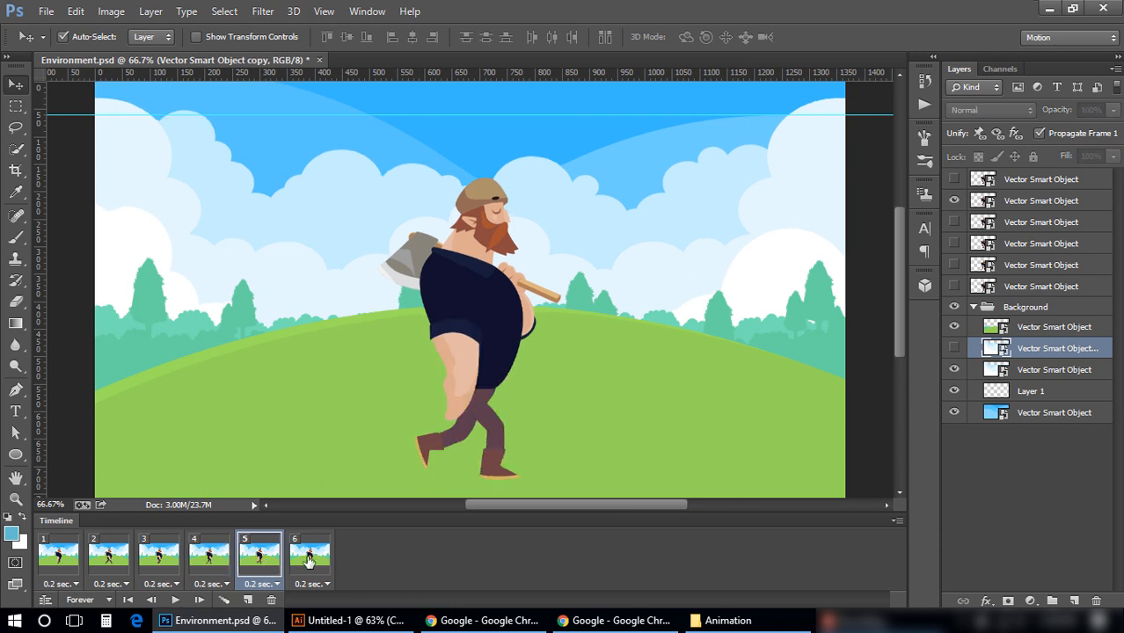
pyautogui.click(310, 555)
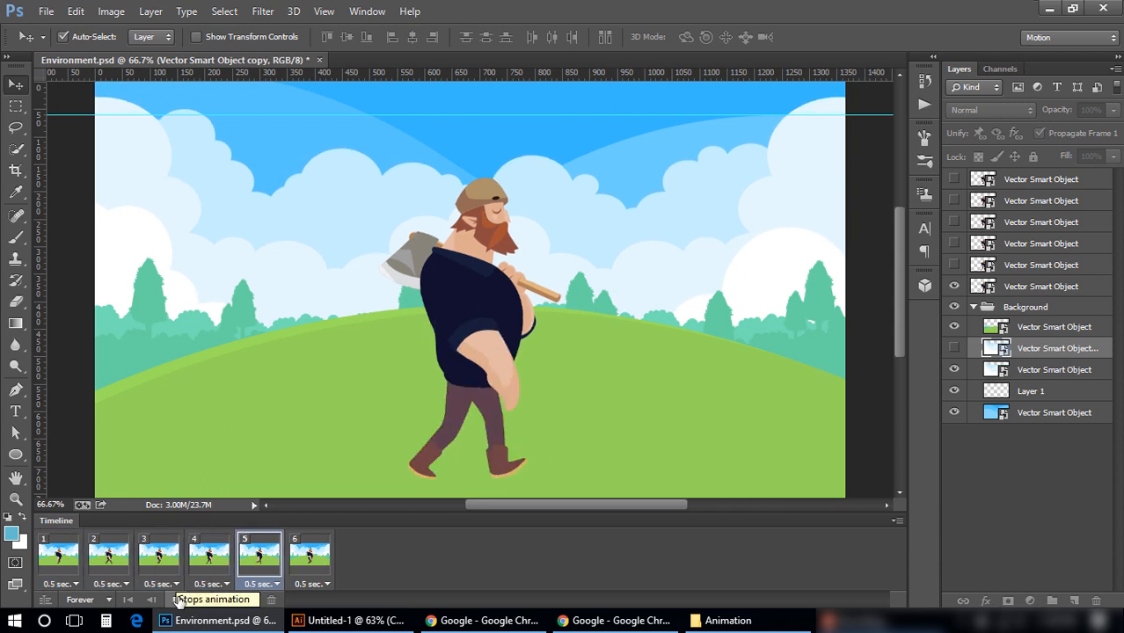
# Play and stop the animation to preview the six-frame walk cycle.
pyautogui.click(107, 555)
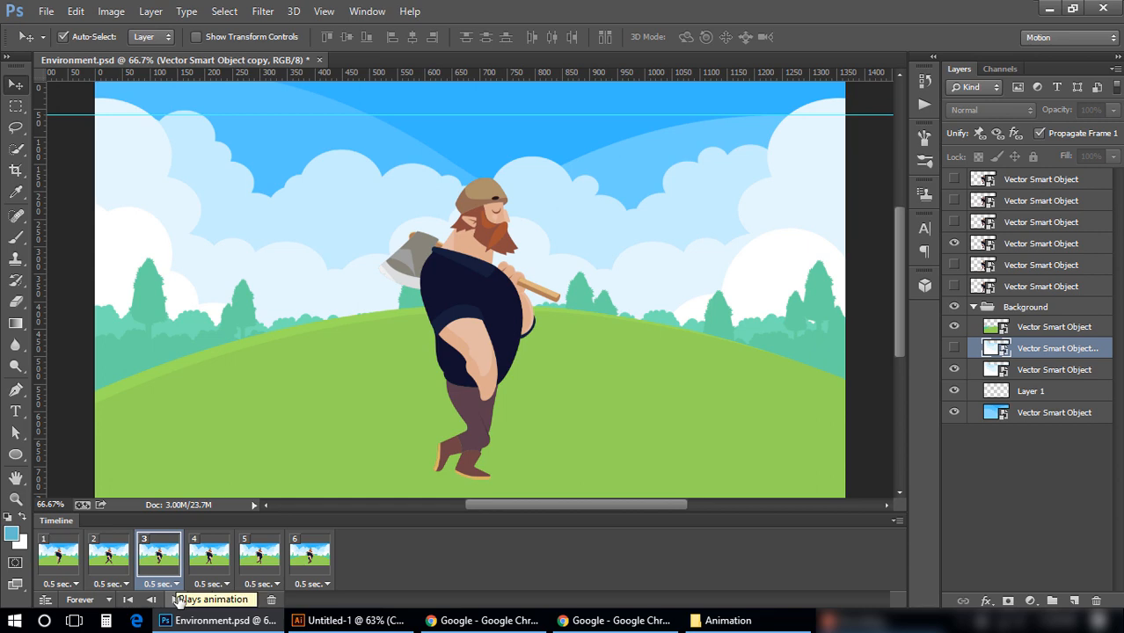
pyautogui.click(259, 554)
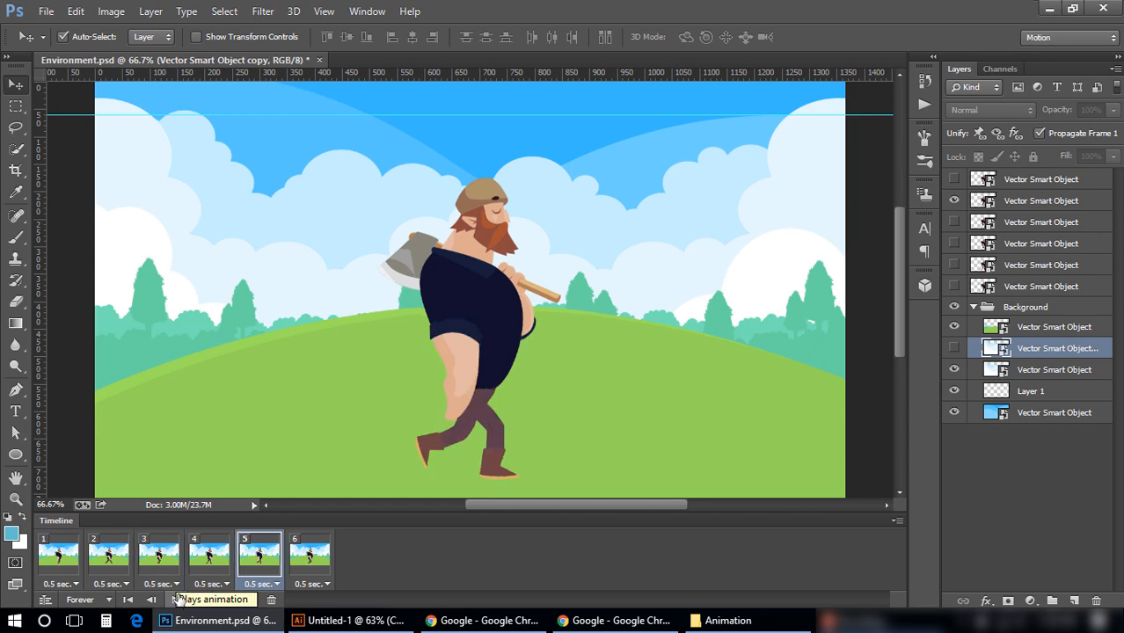
pyautogui.click(46, 11)
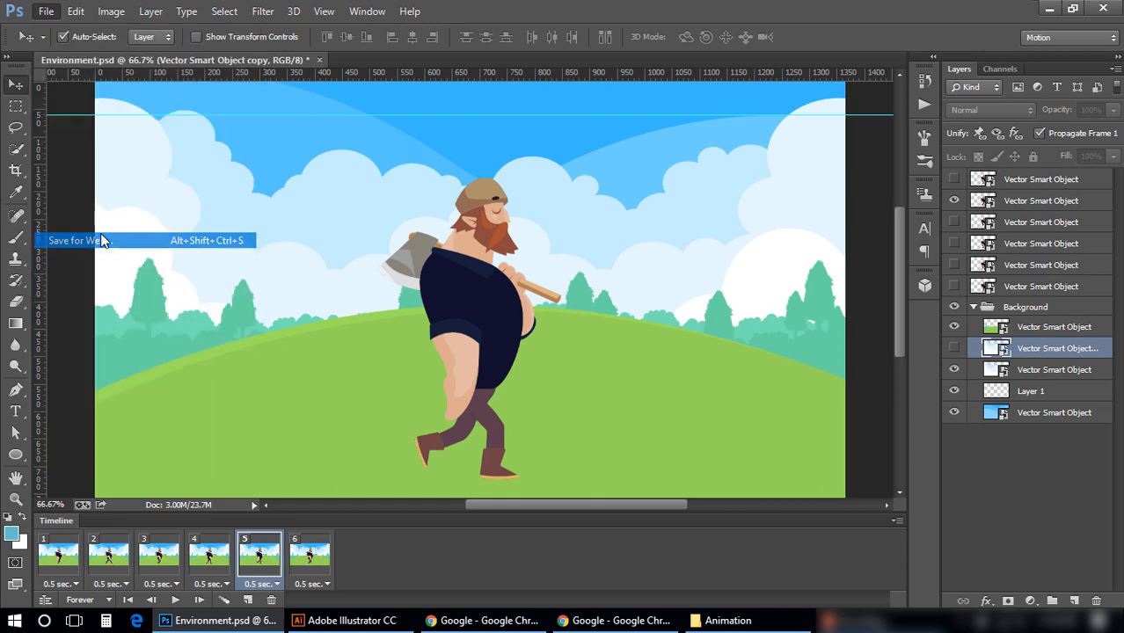
# Export via Save for Web as a forever-looping GIF named Animation.gif in the Animation folder.
pyautogui.click(80, 240)
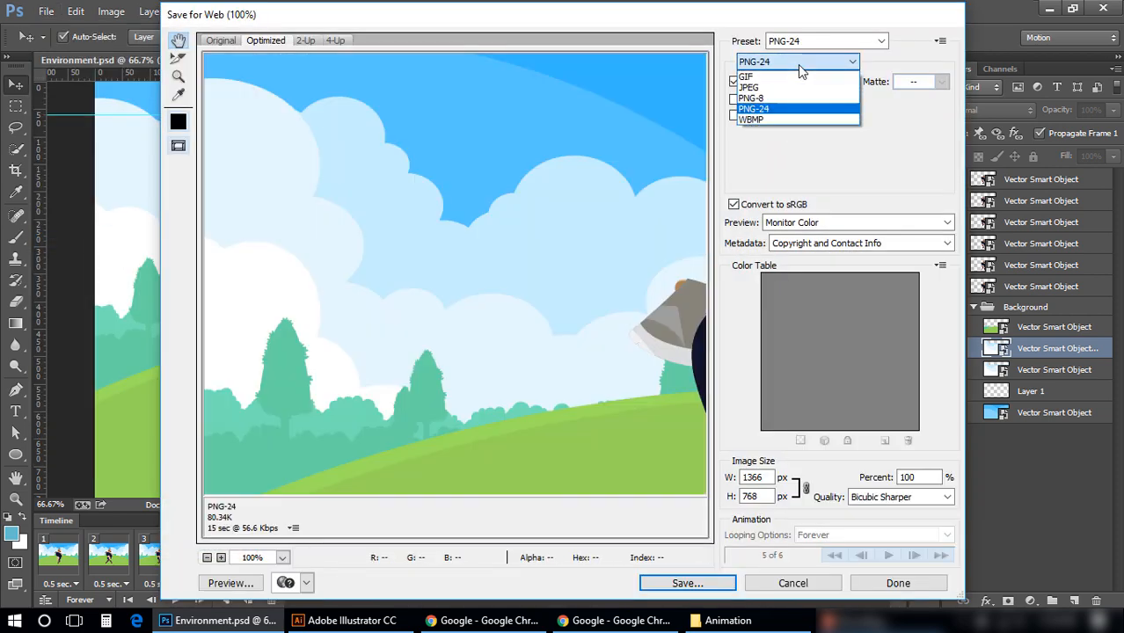
pyautogui.click(746, 77)
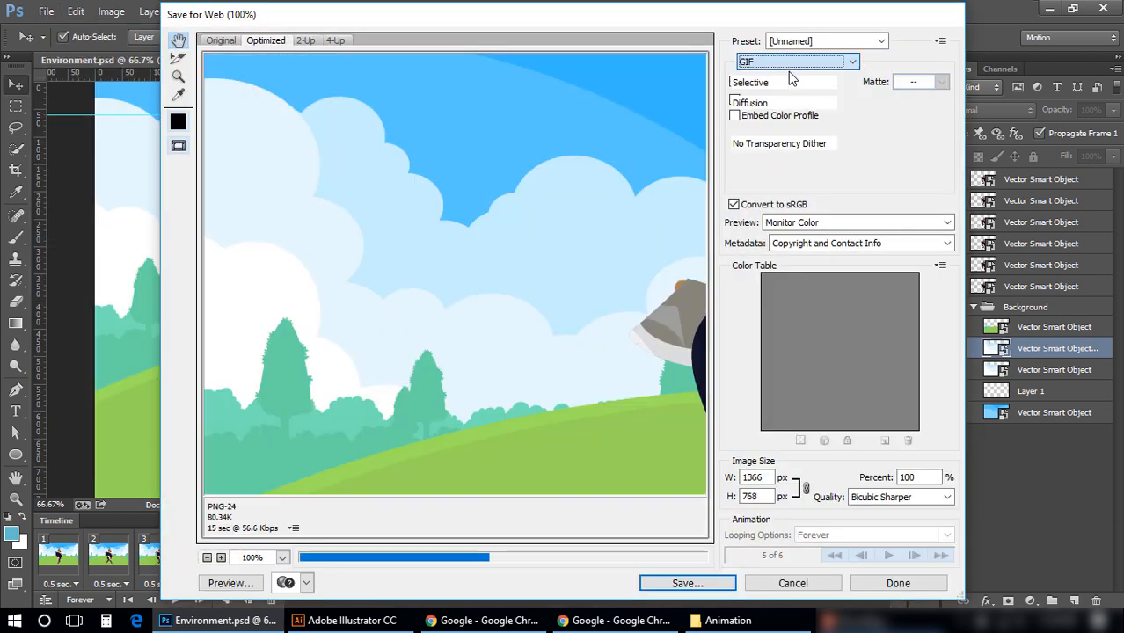
pyautogui.click(796, 60)
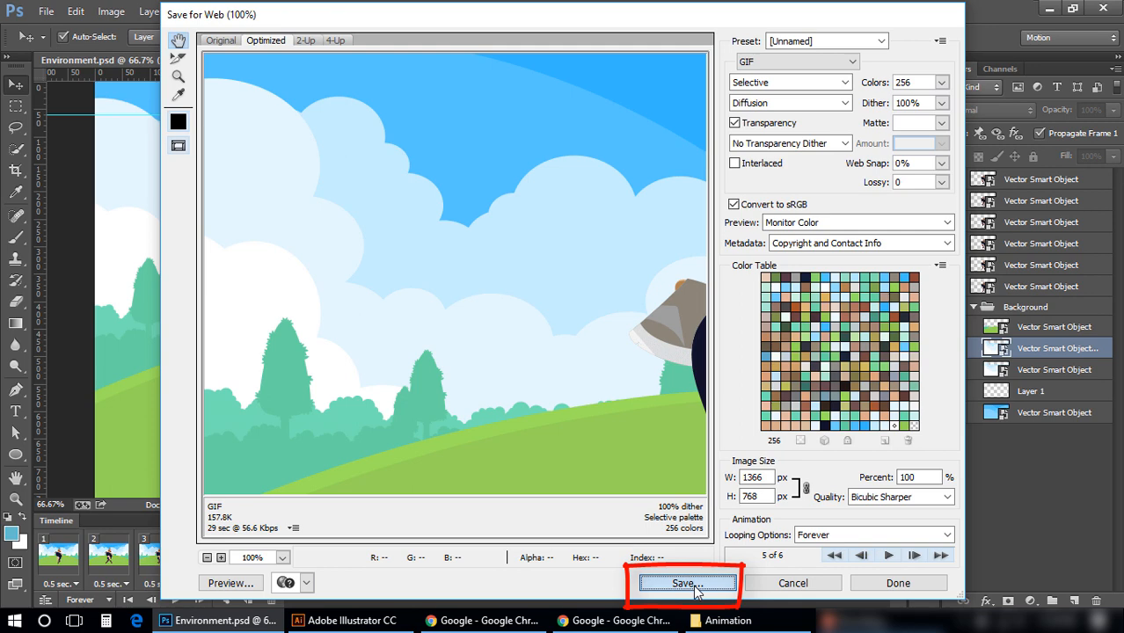
pyautogui.click(686, 584)
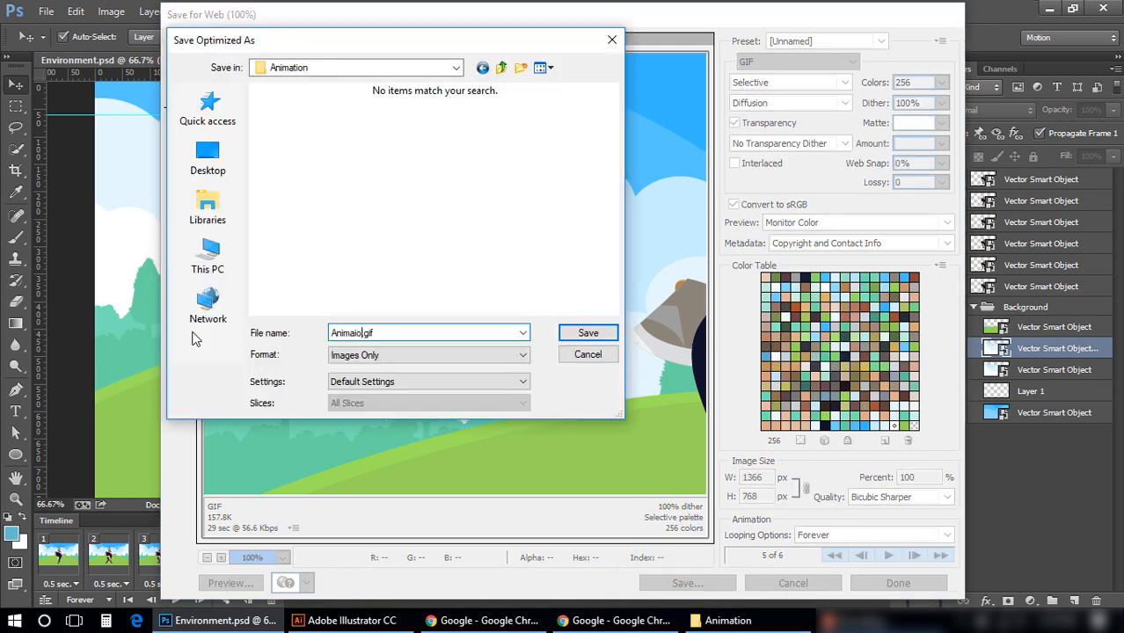
pyautogui.write('Animation.gif')
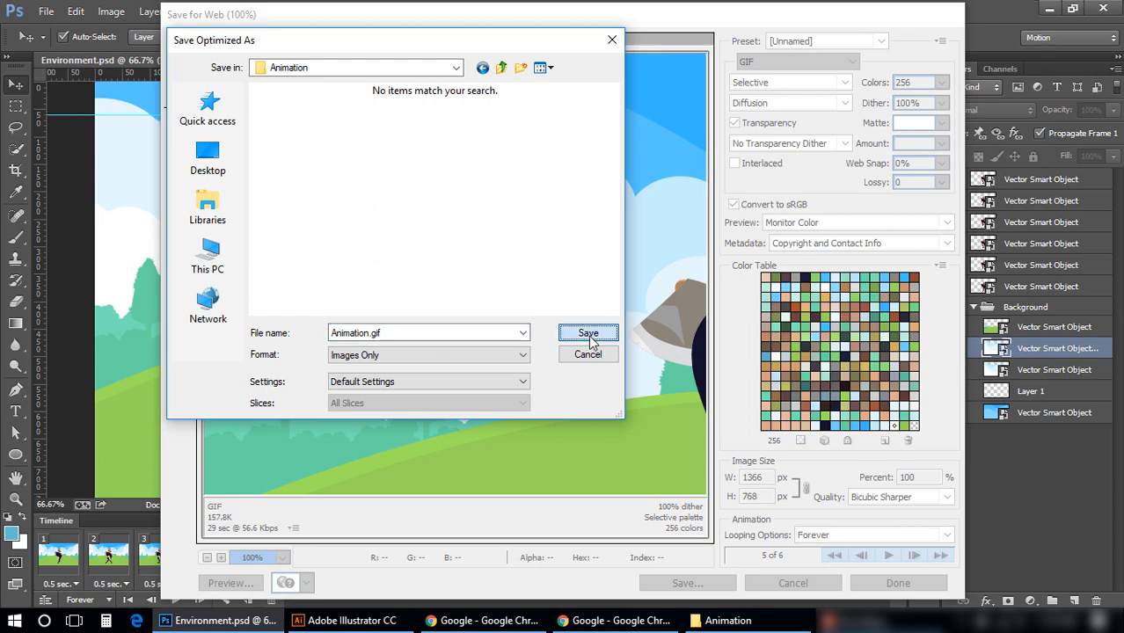
pyautogui.click(588, 336)
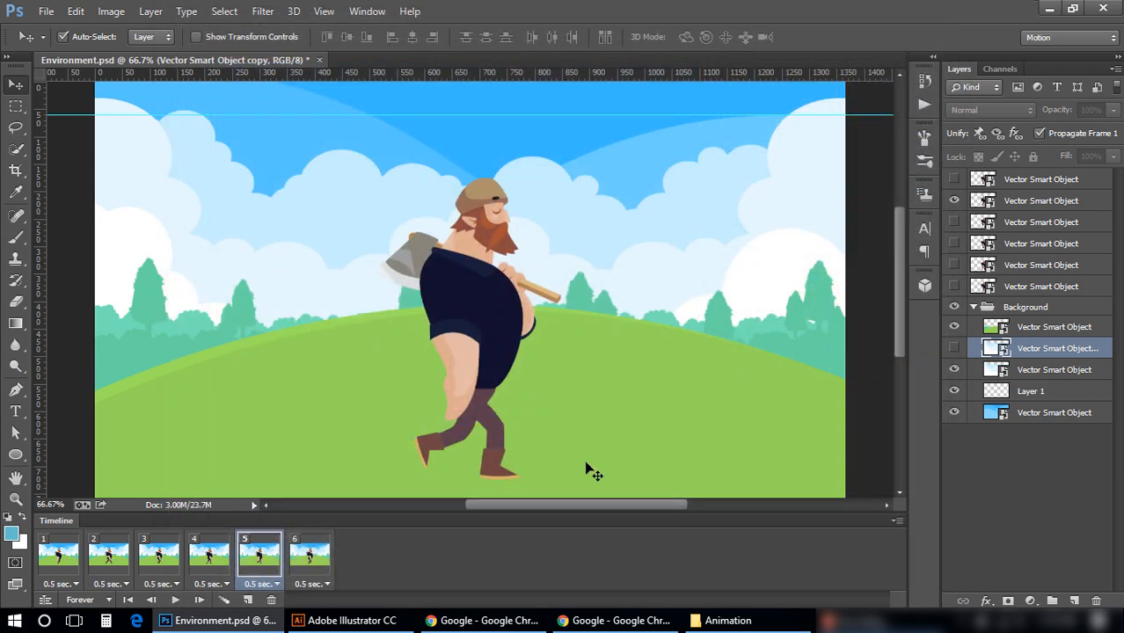
# Switch to File Explorer and select the exported Animation.gif beside Environment.psd and man sprites.ai.
pyautogui.click(728, 620)
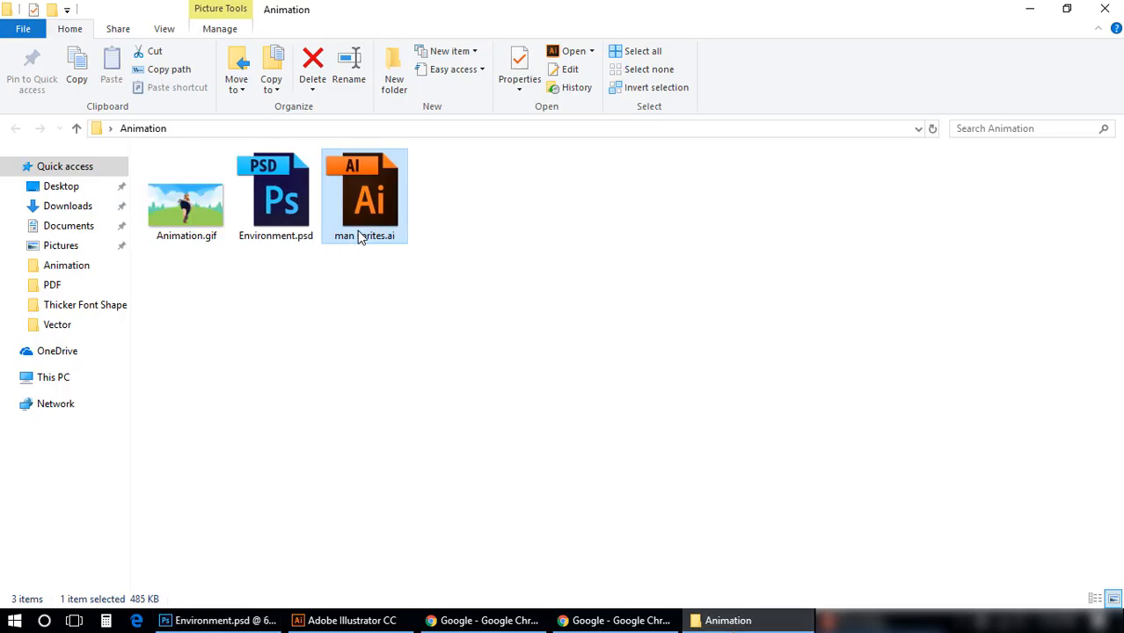
pyautogui.click(187, 203)
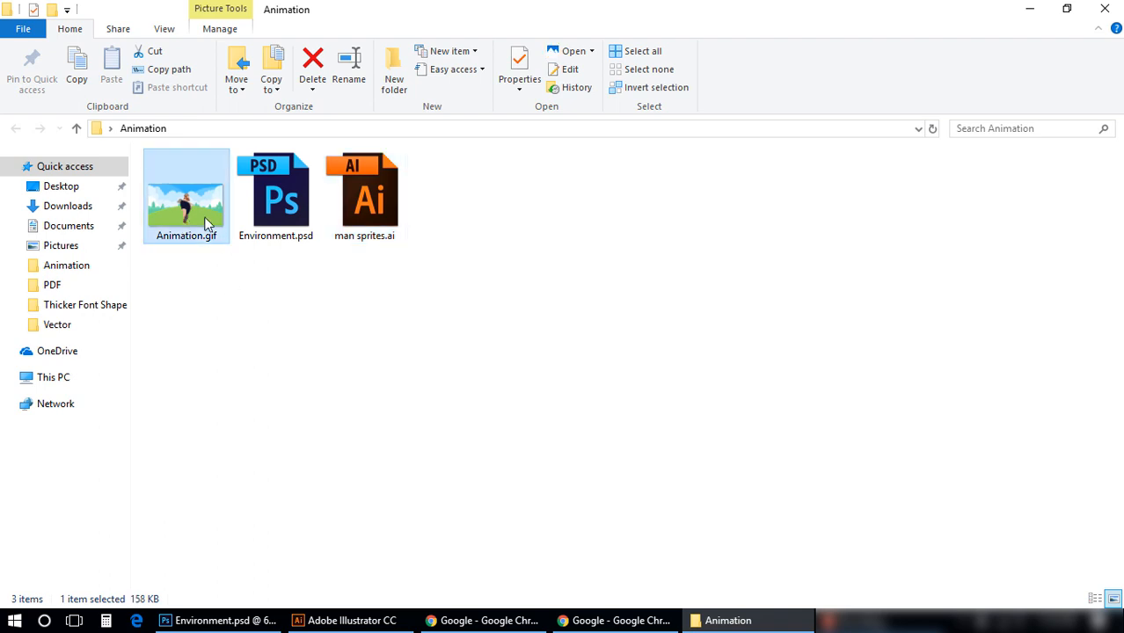
pyautogui.moveTo(197, 220)
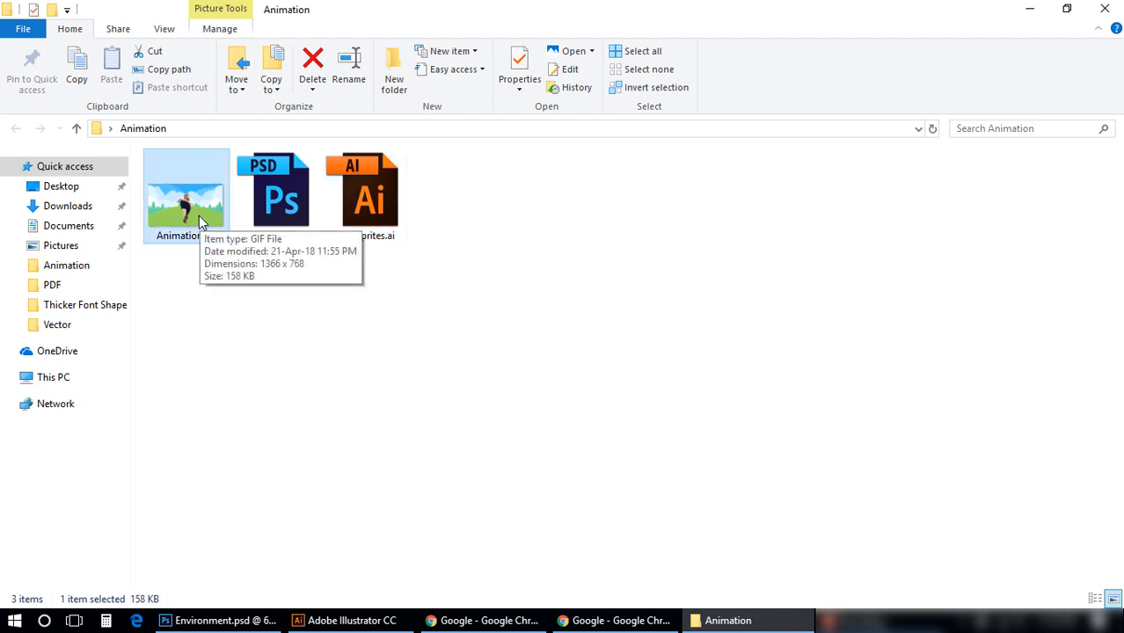